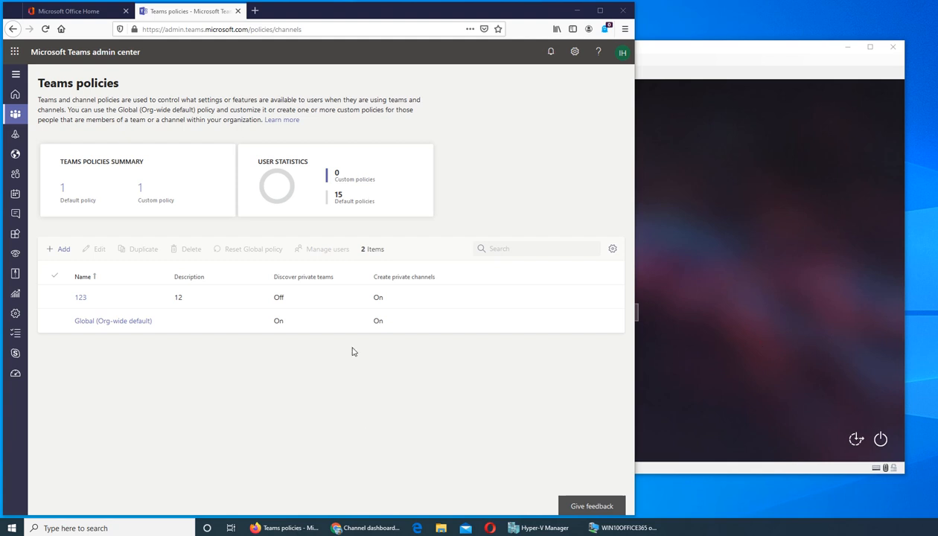
{"action": "mouse_move", "coordinate": [148, 371]}
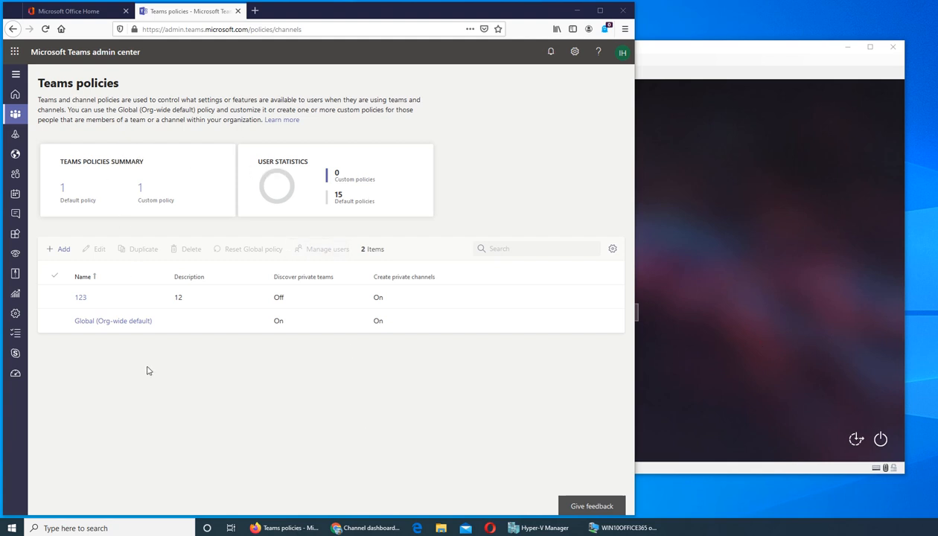
{"action": "mouse_move", "coordinate": [229, 258]}
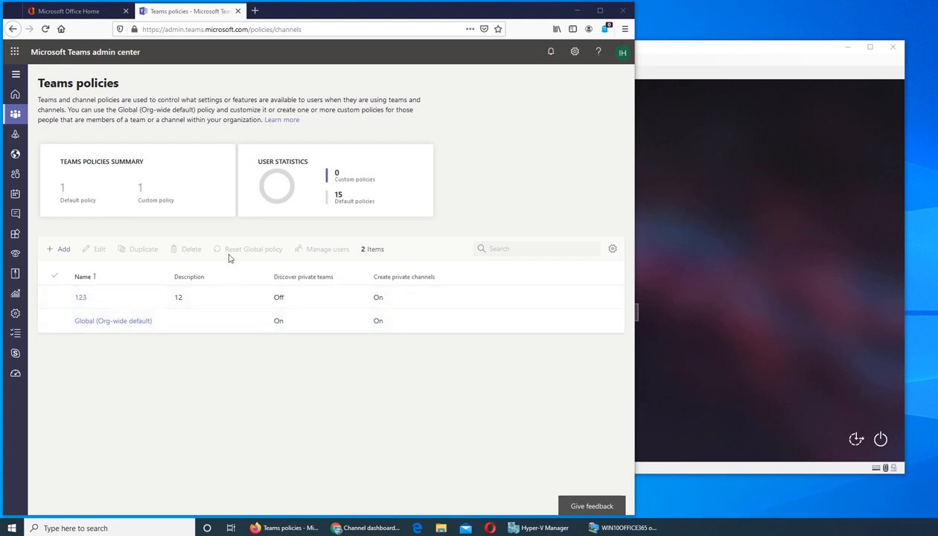
{"action": "mouse_move", "coordinate": [322, 248]}
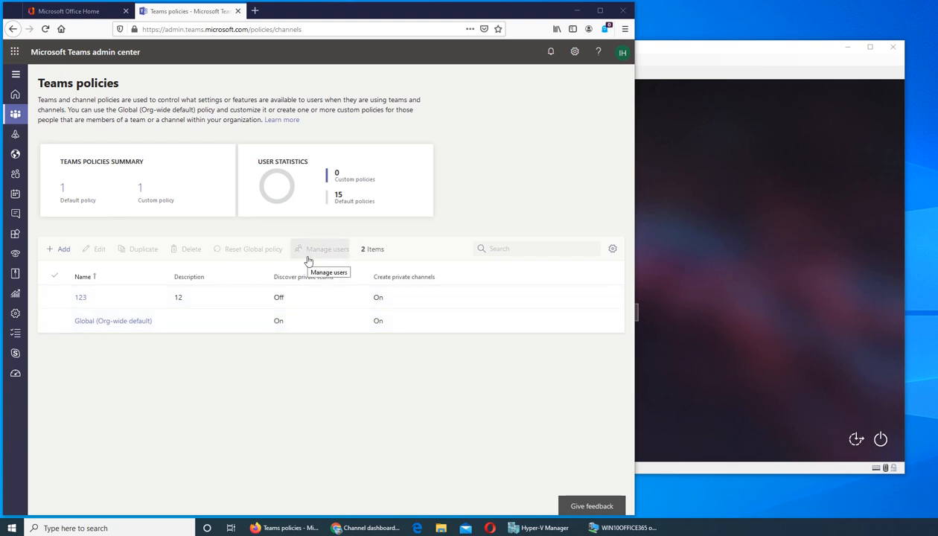
Open the Global (Org-wide default) teams policy's edit panel from the Teams policies list.
{"action": "left_click", "coordinate": [82, 298]}
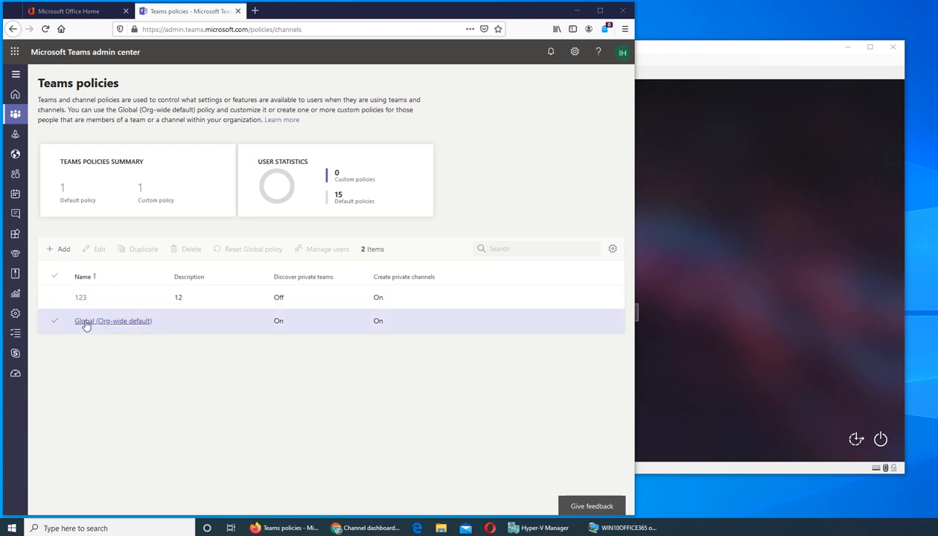
{"action": "left_click", "coordinate": [113, 320]}
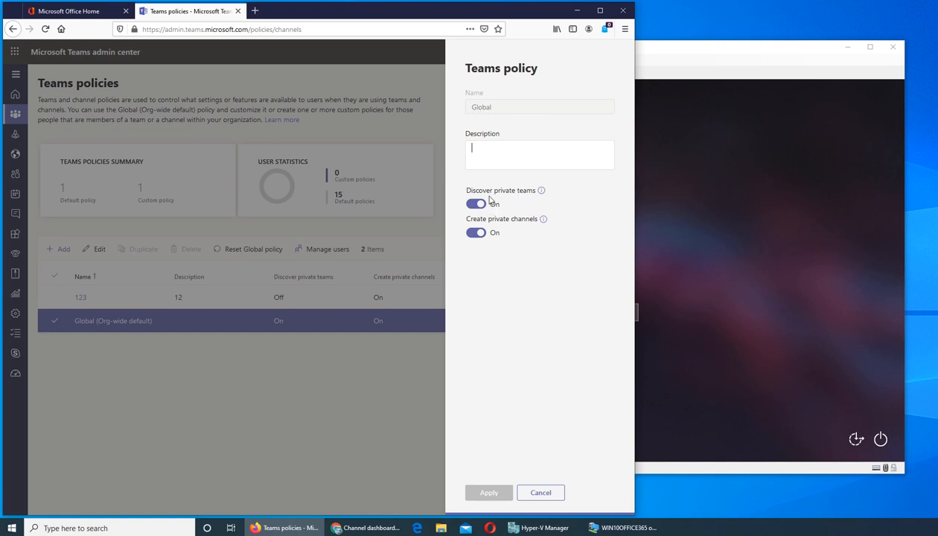
{"action": "mouse_move", "coordinate": [542, 191]}
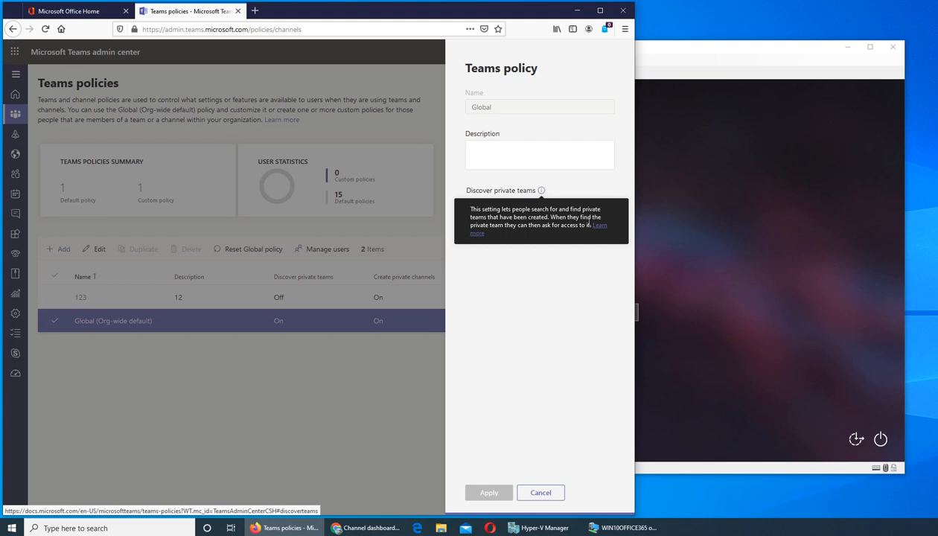
{"action": "mouse_move", "coordinate": [525, 232]}
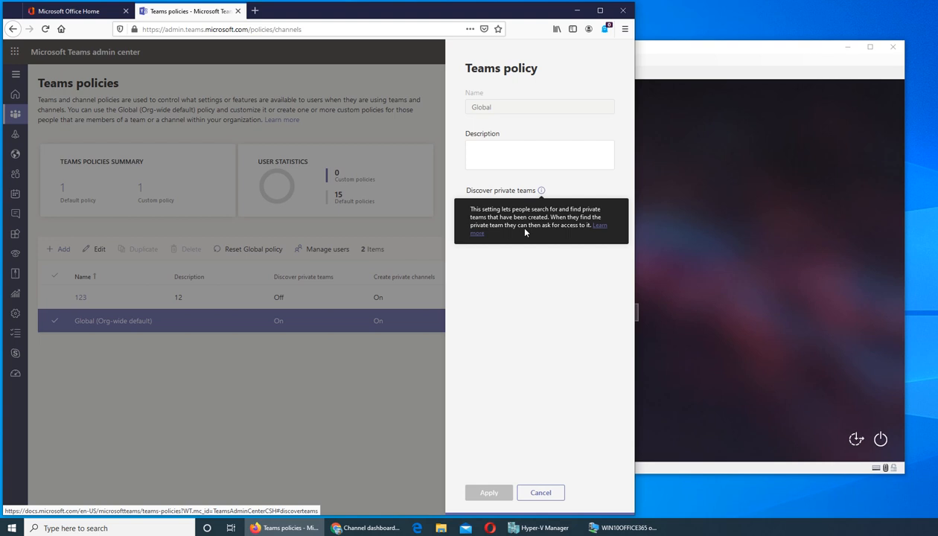
{"action": "mouse_move", "coordinate": [532, 319]}
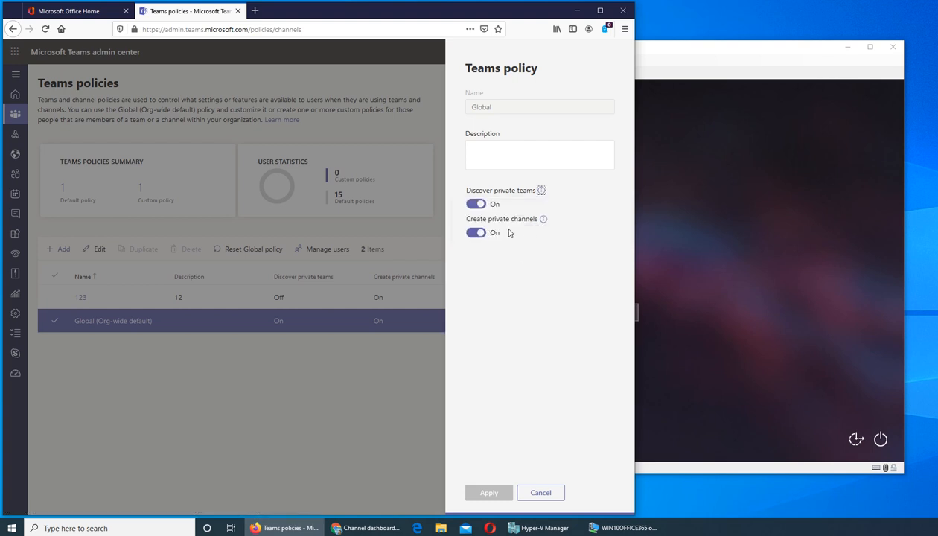
{"action": "mouse_move", "coordinate": [560, 311]}
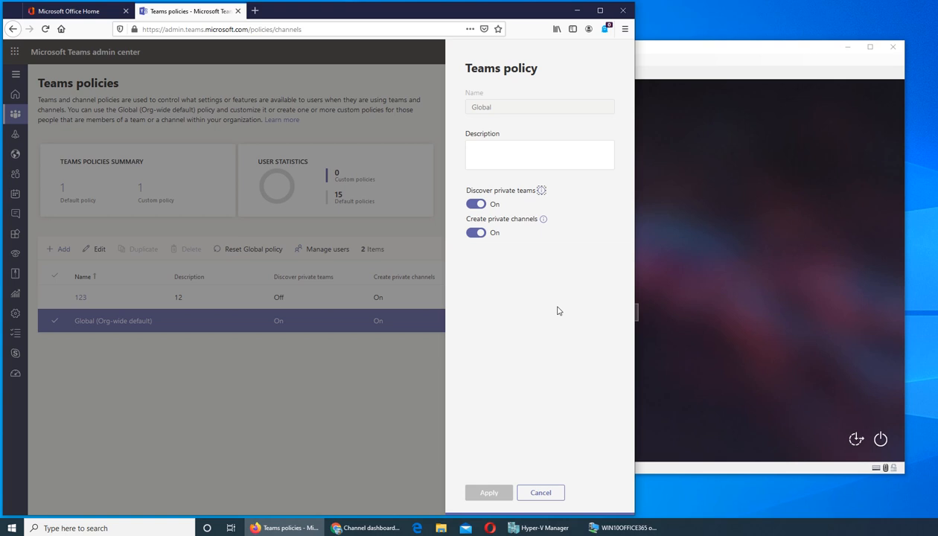
{"action": "mouse_move", "coordinate": [548, 319]}
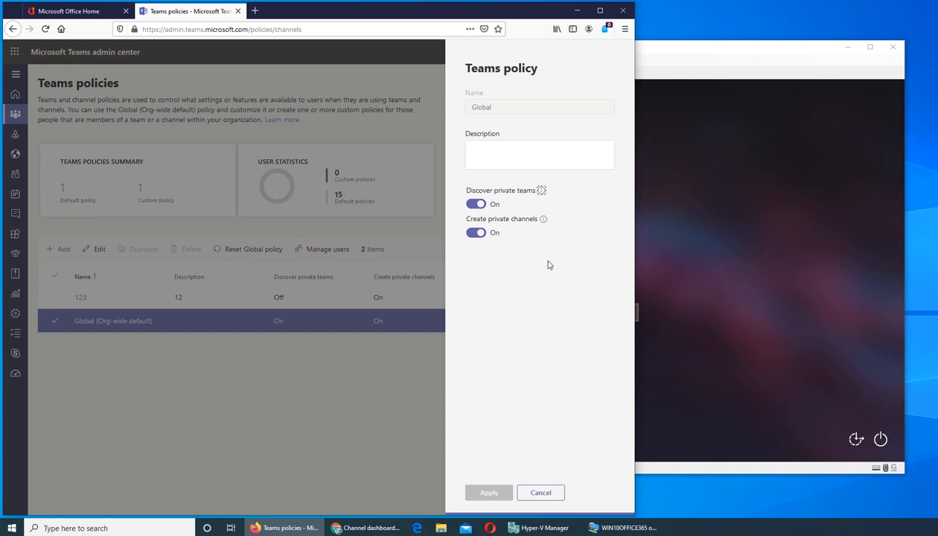
{"action": "mouse_move", "coordinate": [539, 276]}
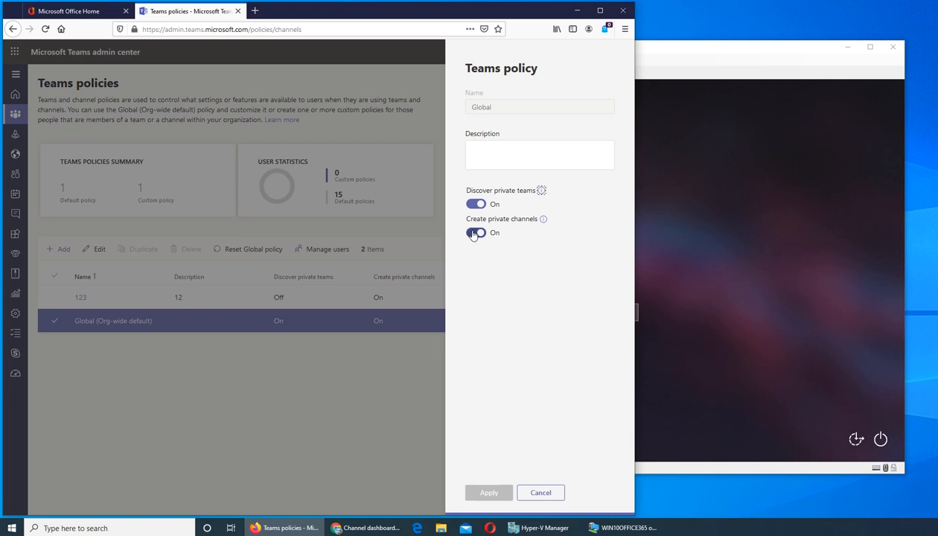
Turn off Create private channels in the Global policy, apply it, and go to Manage teams.
{"action": "left_click", "coordinate": [475, 233]}
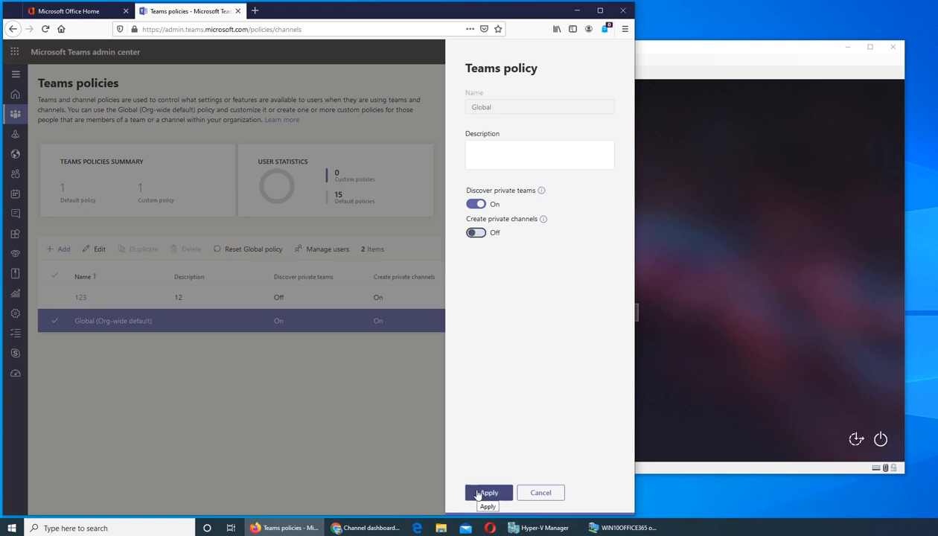
{"action": "left_click", "coordinate": [489, 491]}
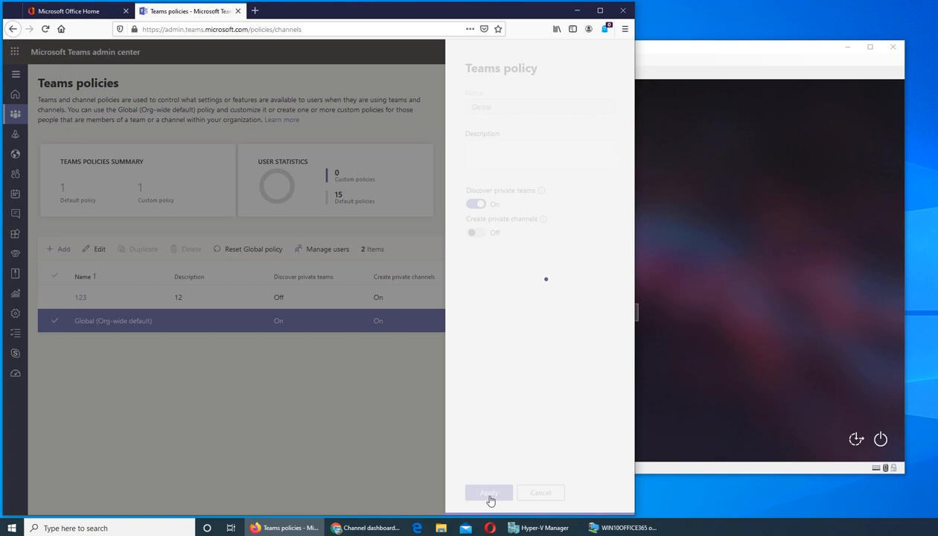
{"action": "left_click", "coordinate": [488, 492]}
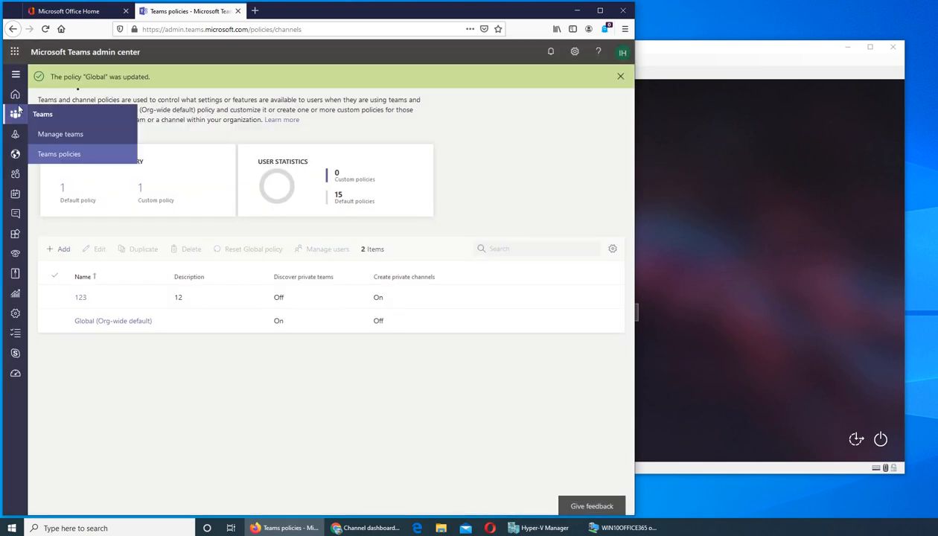
{"action": "left_click", "coordinate": [59, 134]}
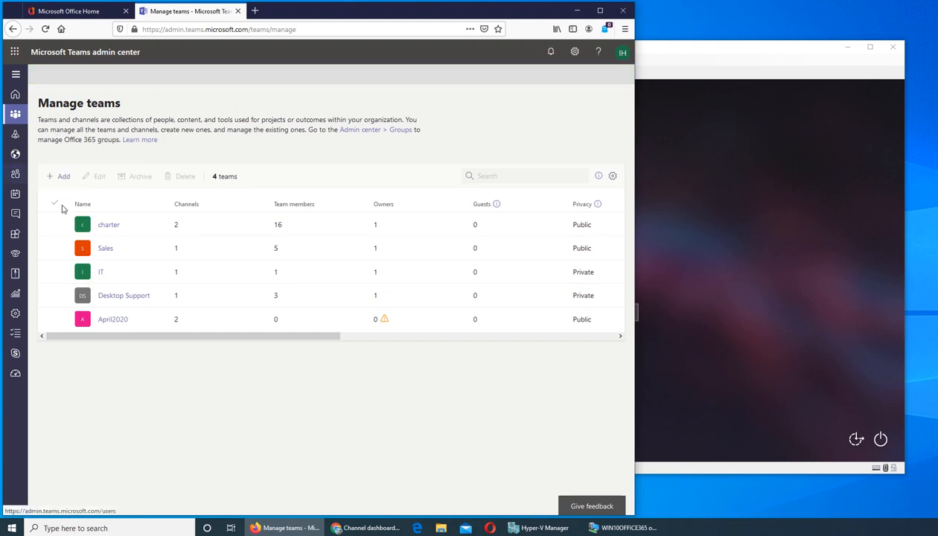
Start adding a new team, then abandon it and return to the Teams policies list.
{"action": "left_click", "coordinate": [59, 176]}
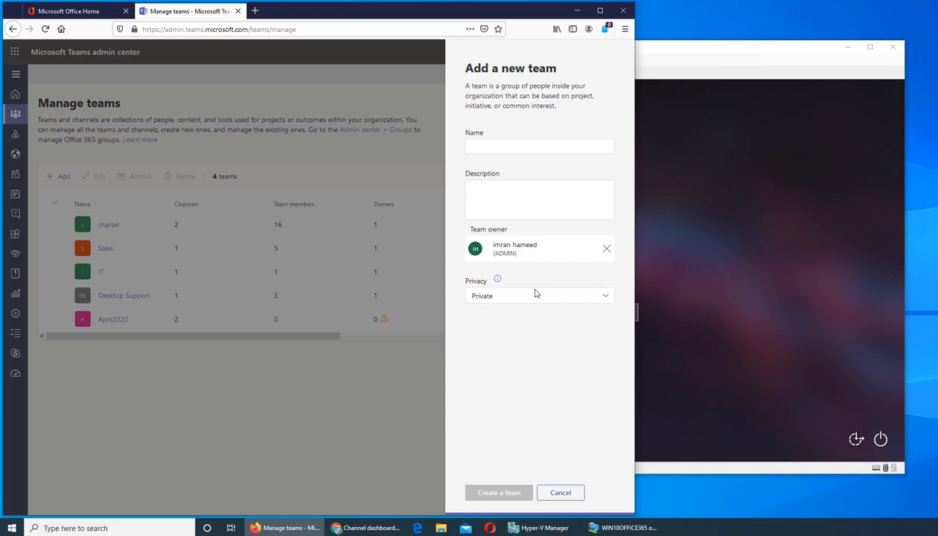
{"action": "left_click", "coordinate": [561, 492]}
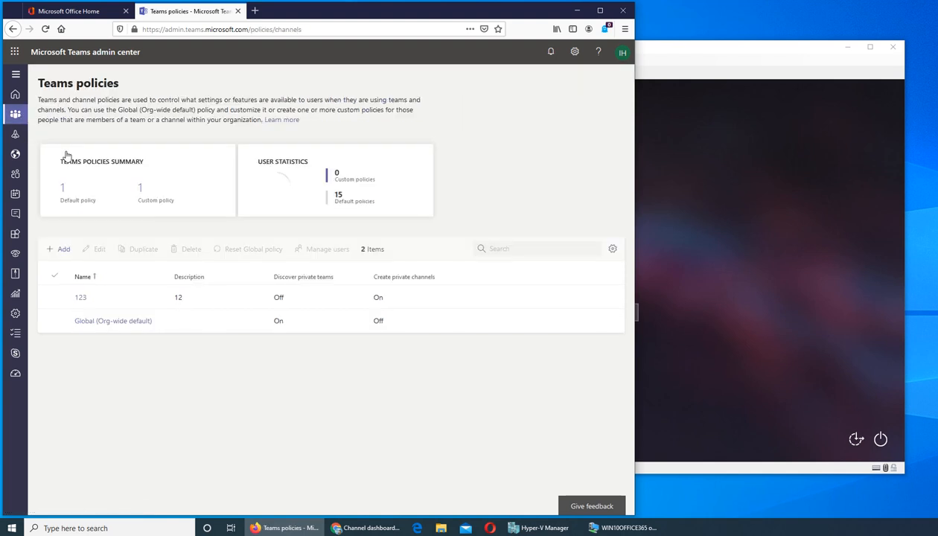
Open the 123 policy's settings, cancel without changes, and reload the policies page.
{"action": "left_click", "coordinate": [80, 298]}
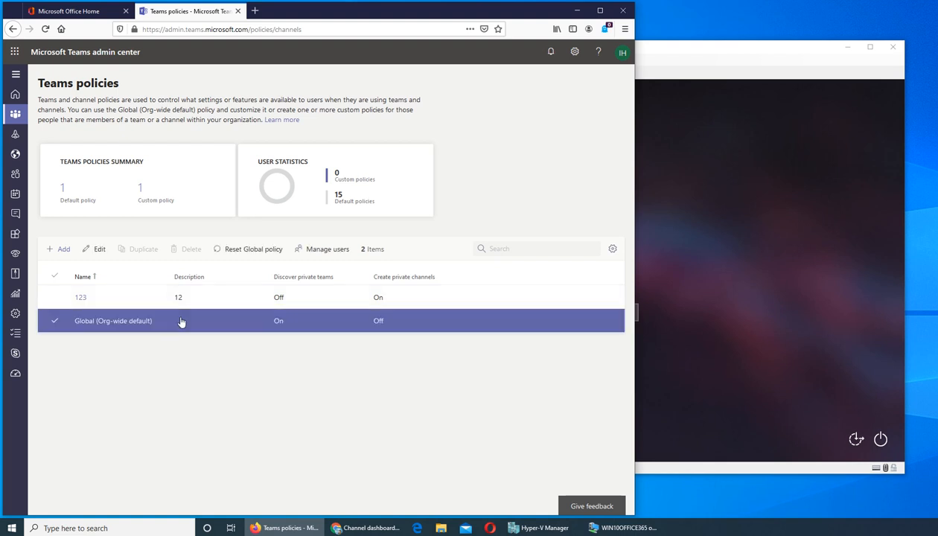
{"action": "mouse_move", "coordinate": [247, 249]}
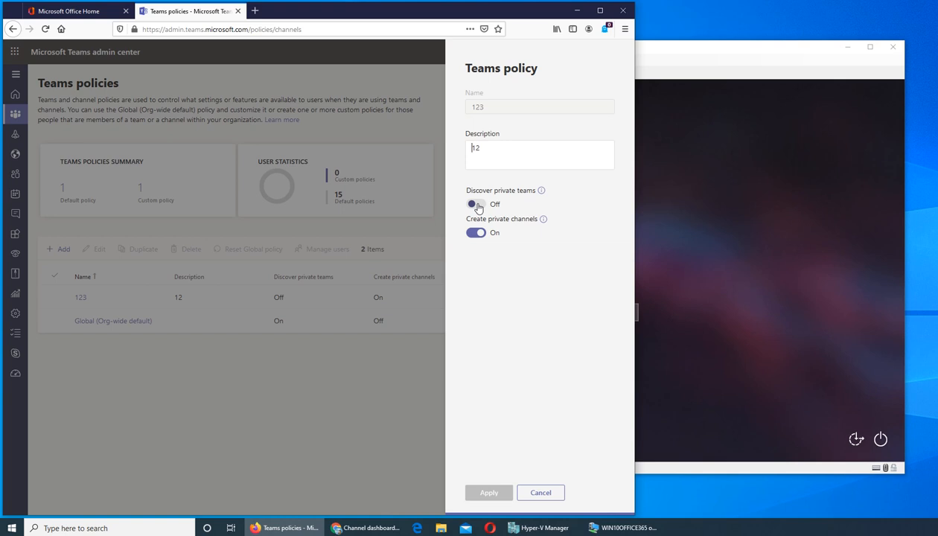
{"action": "mouse_move", "coordinate": [540, 191]}
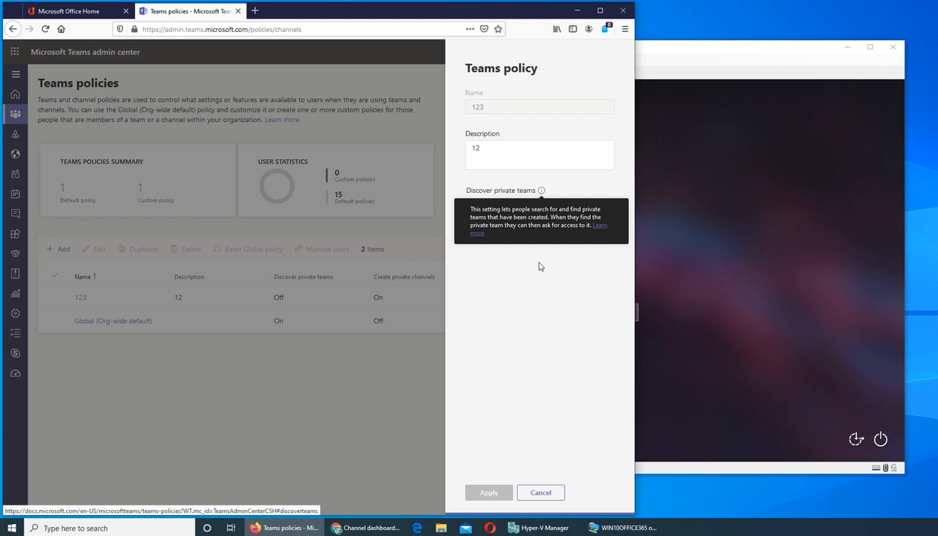
{"action": "mouse_move", "coordinate": [553, 247]}
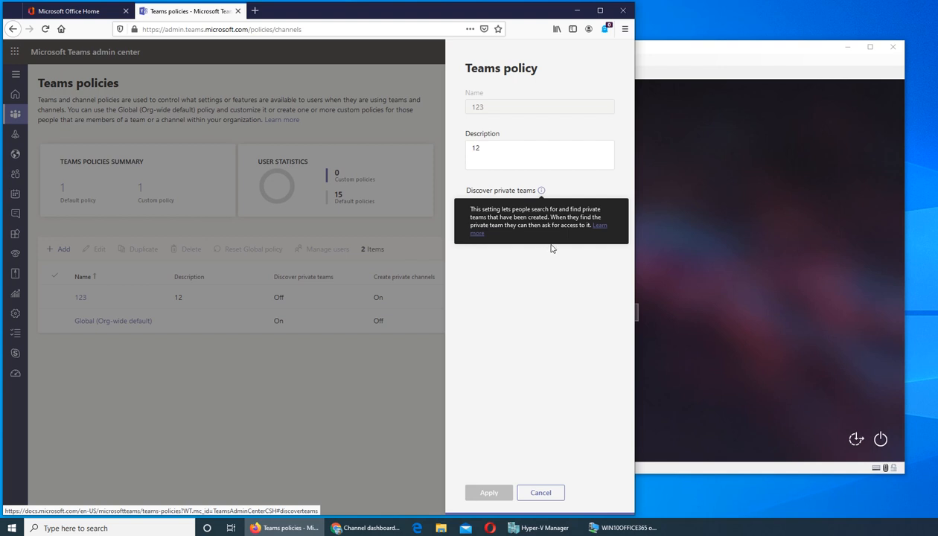
{"action": "mouse_move", "coordinate": [536, 244]}
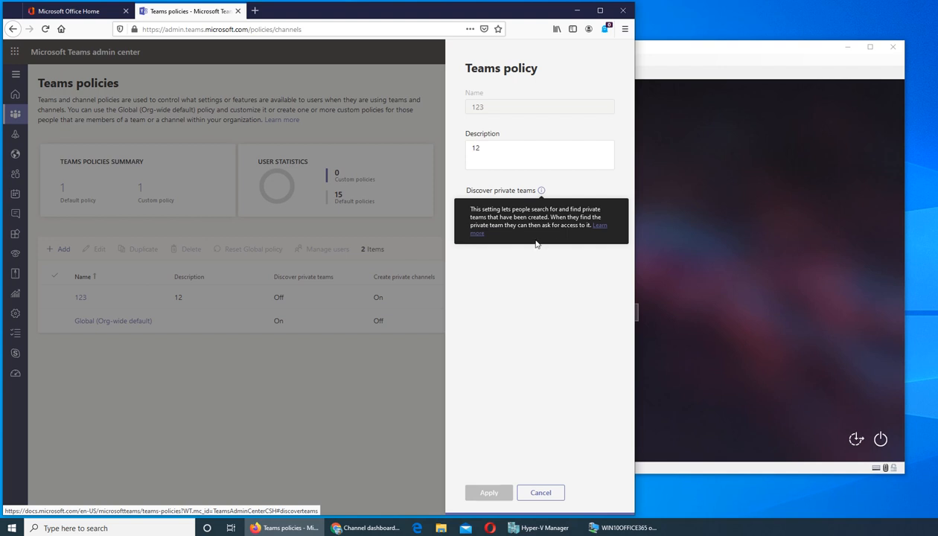
{"action": "mouse_move", "coordinate": [530, 250]}
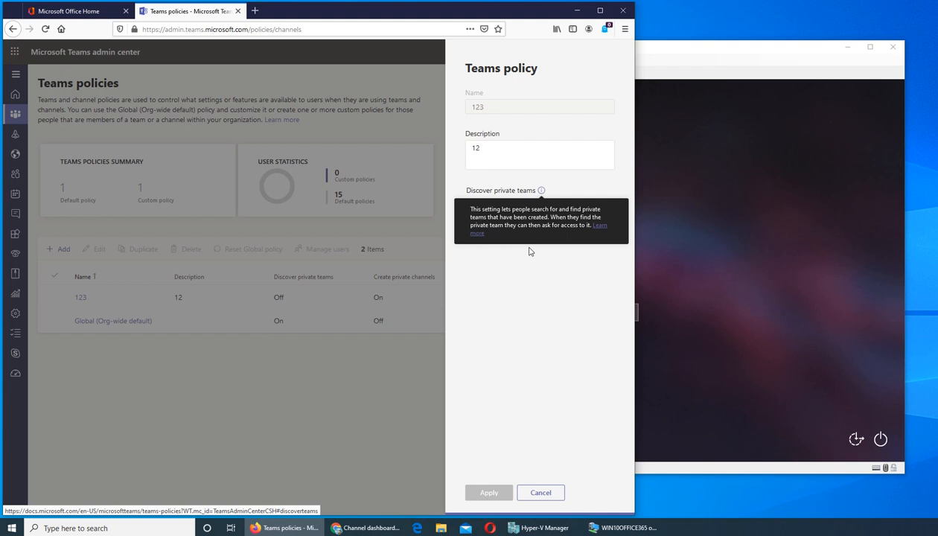
{"action": "mouse_move", "coordinate": [532, 252]}
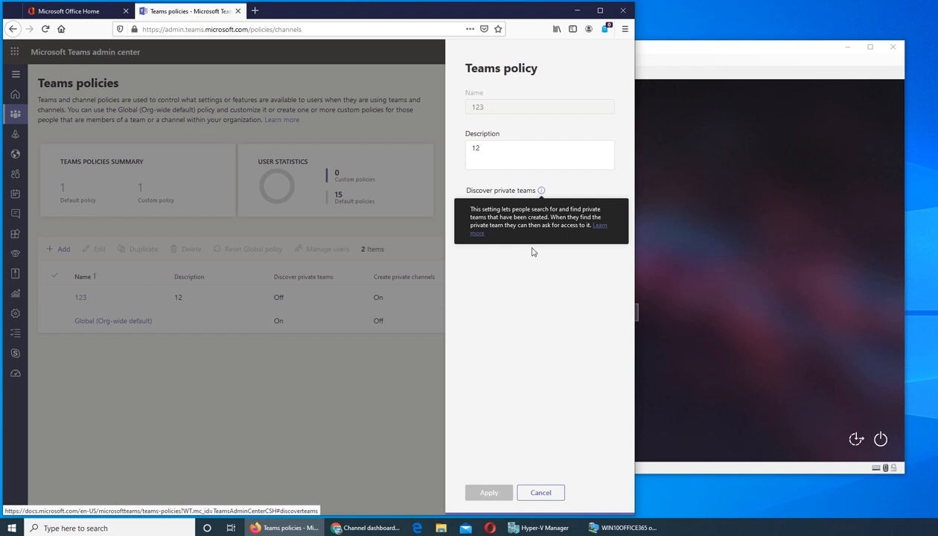
{"action": "mouse_move", "coordinate": [570, 408]}
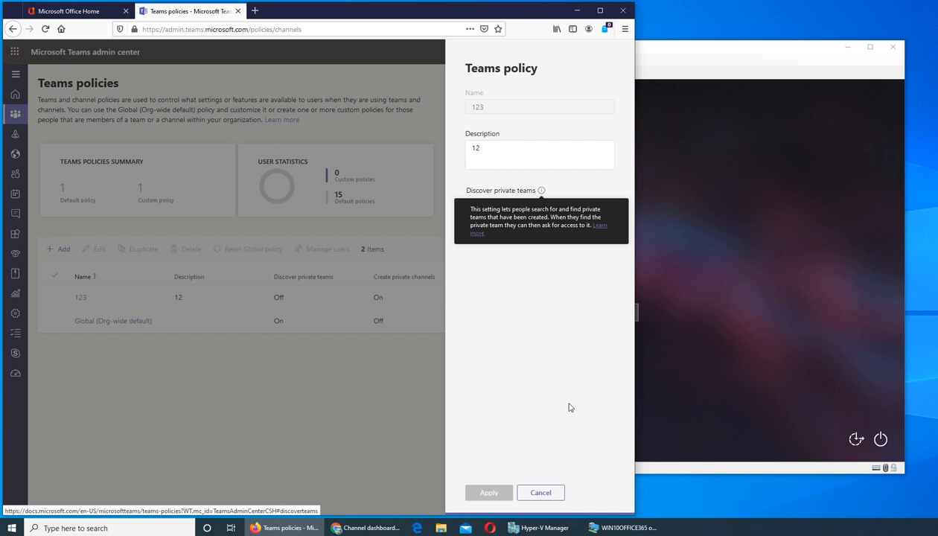
{"action": "left_click", "coordinate": [539, 491]}
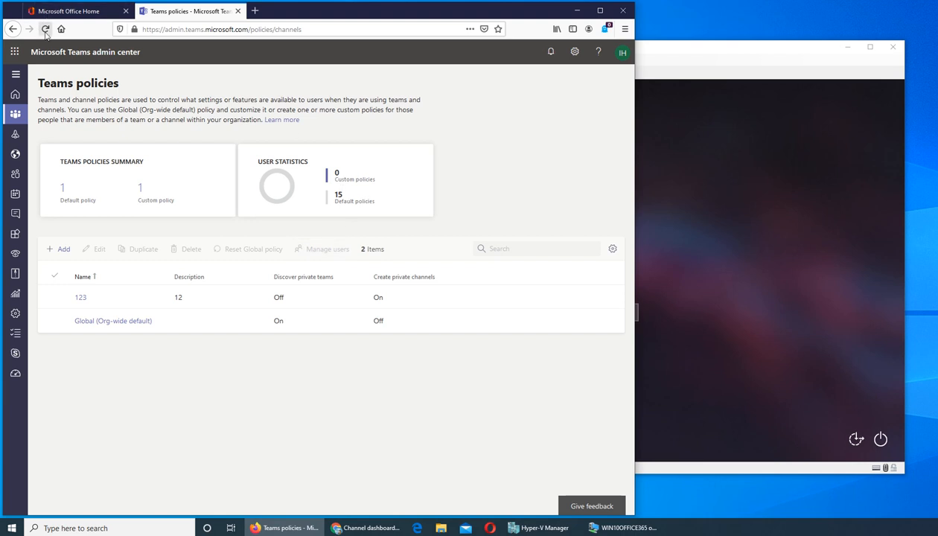
{"action": "left_click", "coordinate": [45, 30]}
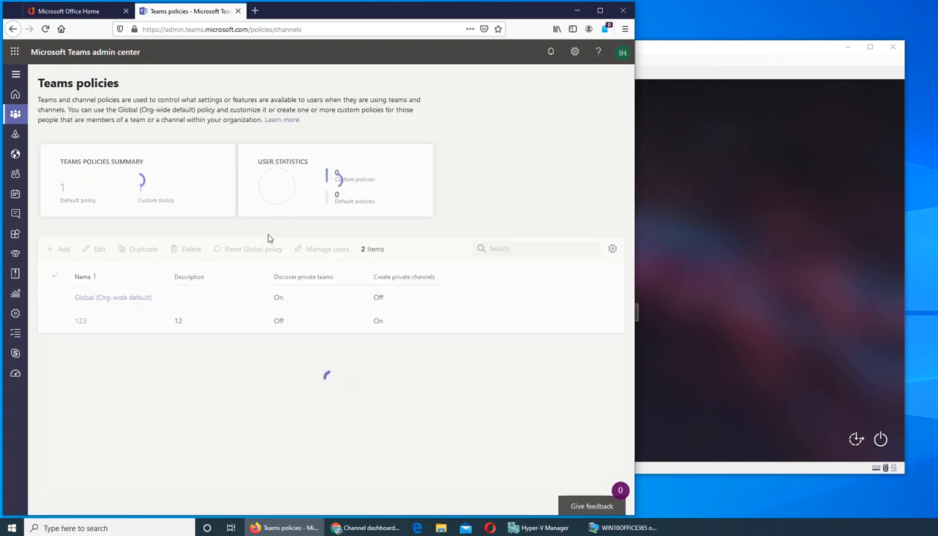
Select the 123 policy row and start a blank new teams policy.
{"action": "left_click", "coordinate": [113, 297]}
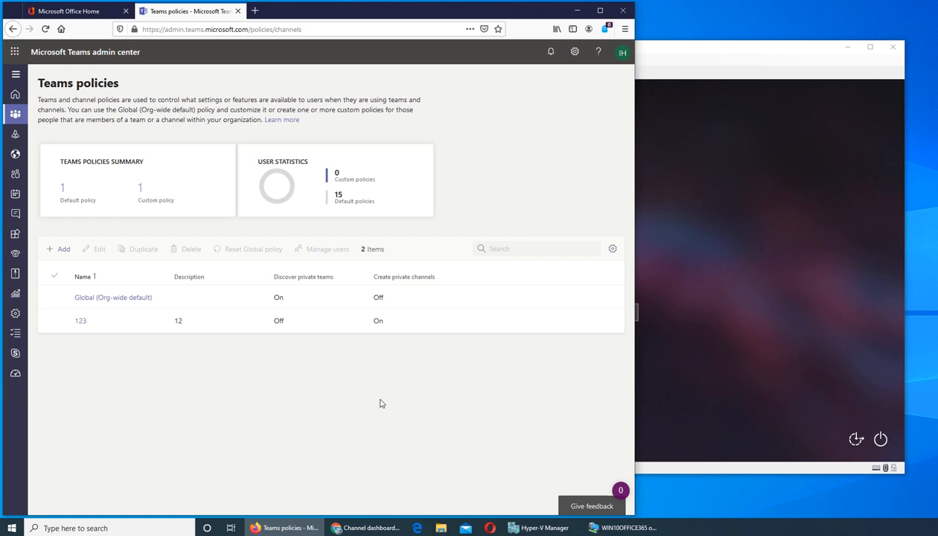
{"action": "mouse_move", "coordinate": [414, 414]}
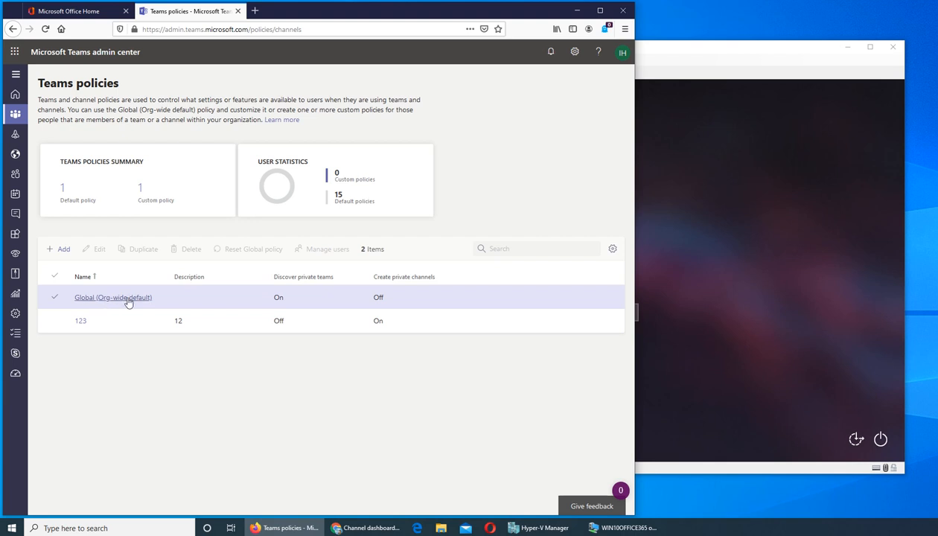
{"action": "mouse_move", "coordinate": [209, 299]}
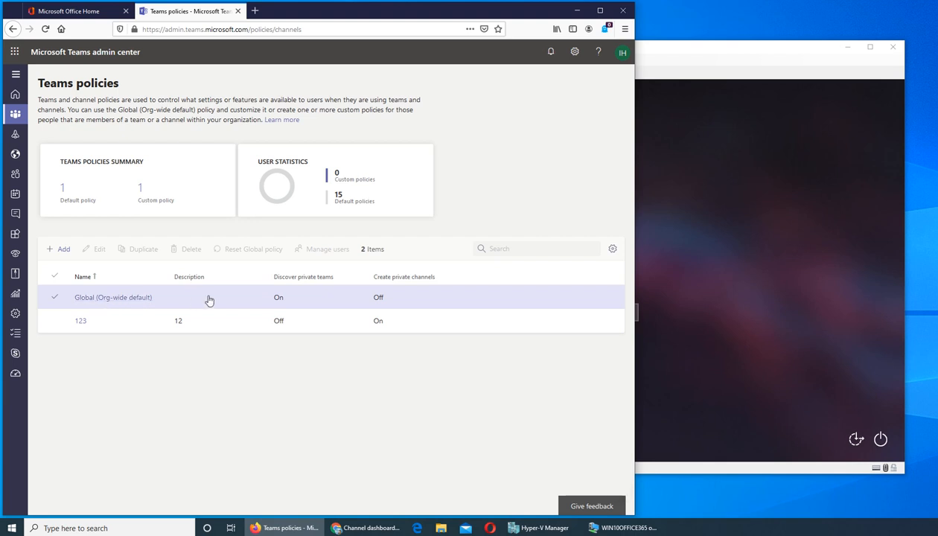
{"action": "left_click", "coordinate": [127, 320]}
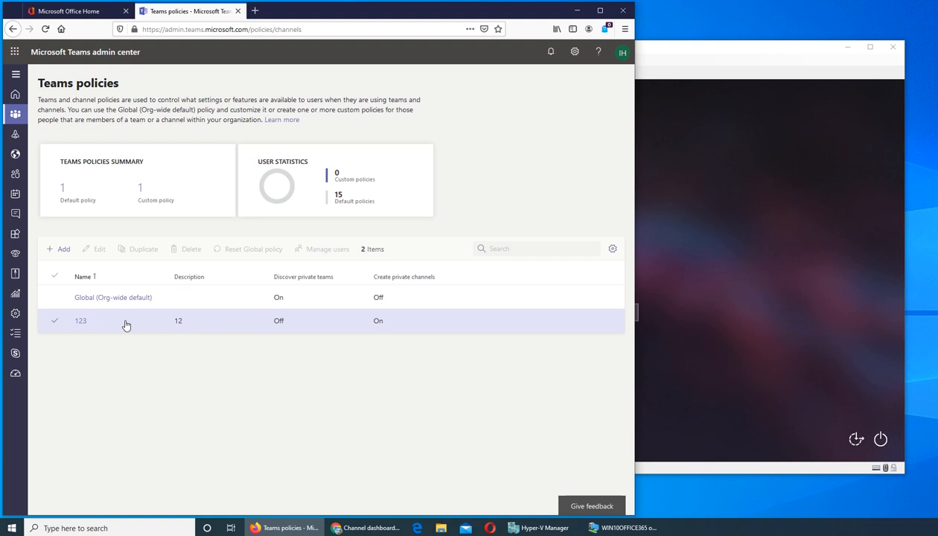
{"action": "left_click", "coordinate": [59, 248]}
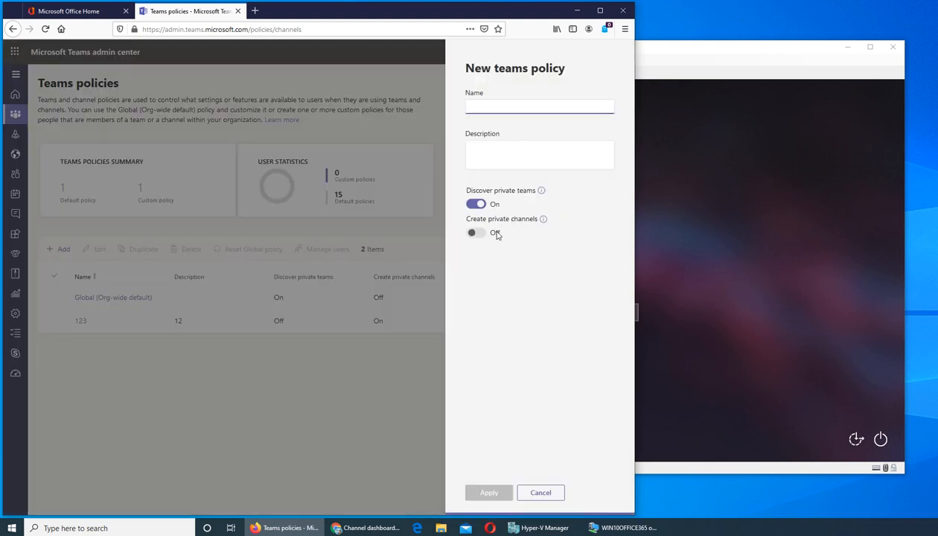
Leave Create private channels off and name the new policy 'Sales Stats'.
{"action": "left_click", "coordinate": [476, 232]}
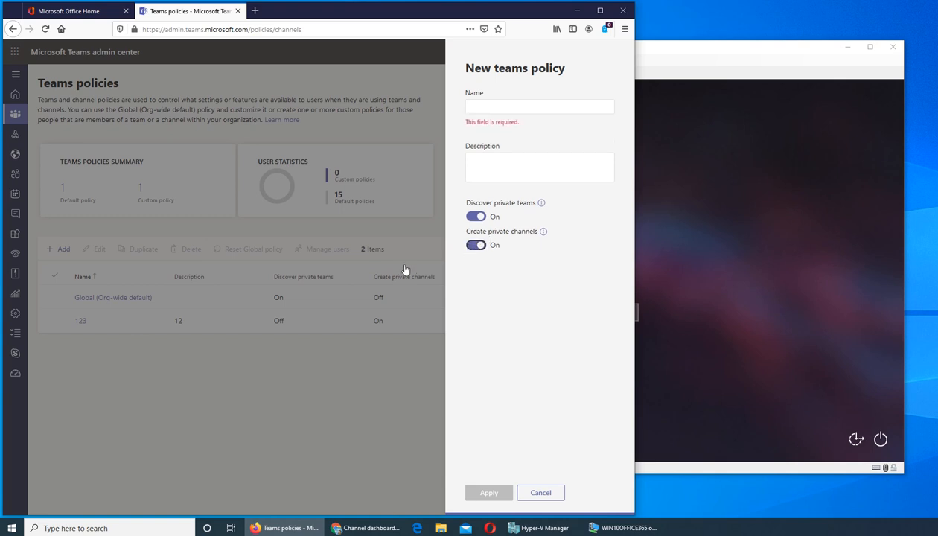
{"action": "left_click", "coordinate": [476, 245]}
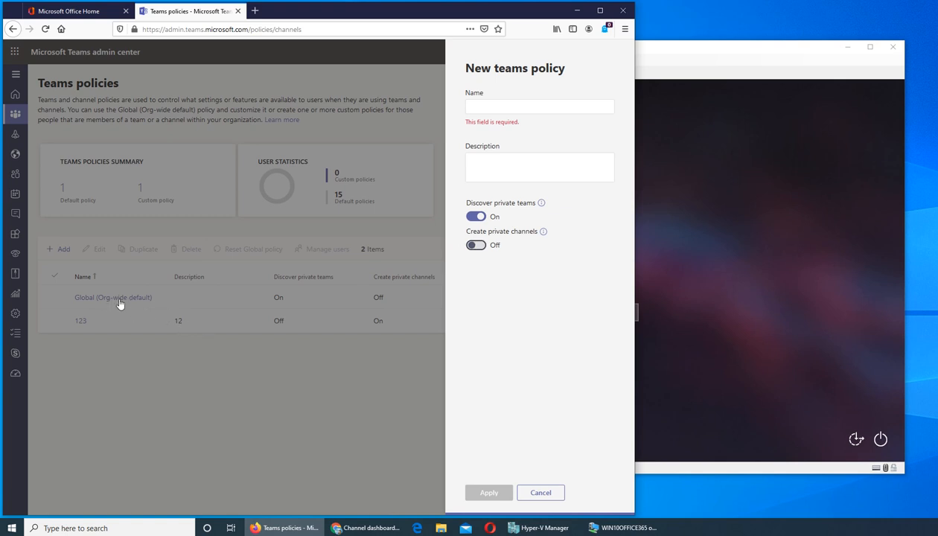
{"action": "left_click", "coordinate": [522, 108]}
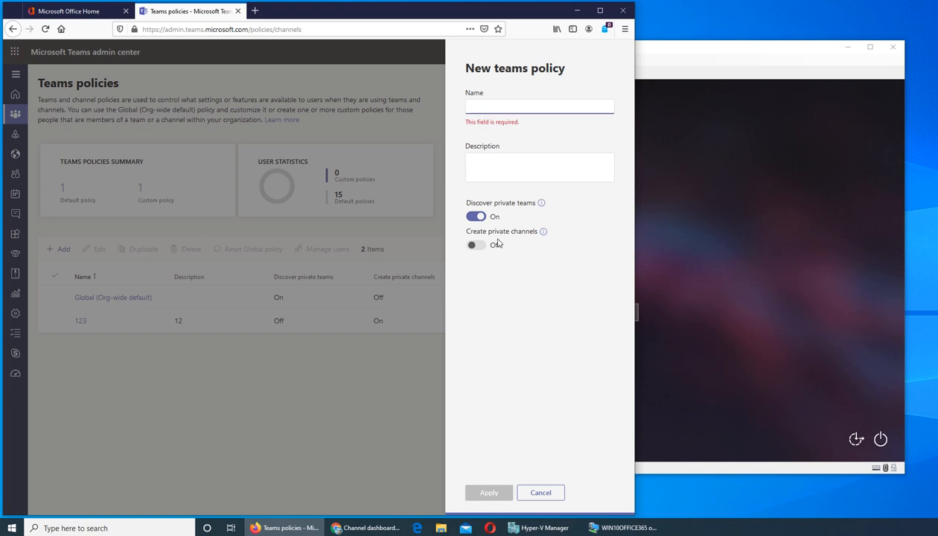
{"action": "type", "text": "Sales Sta"}
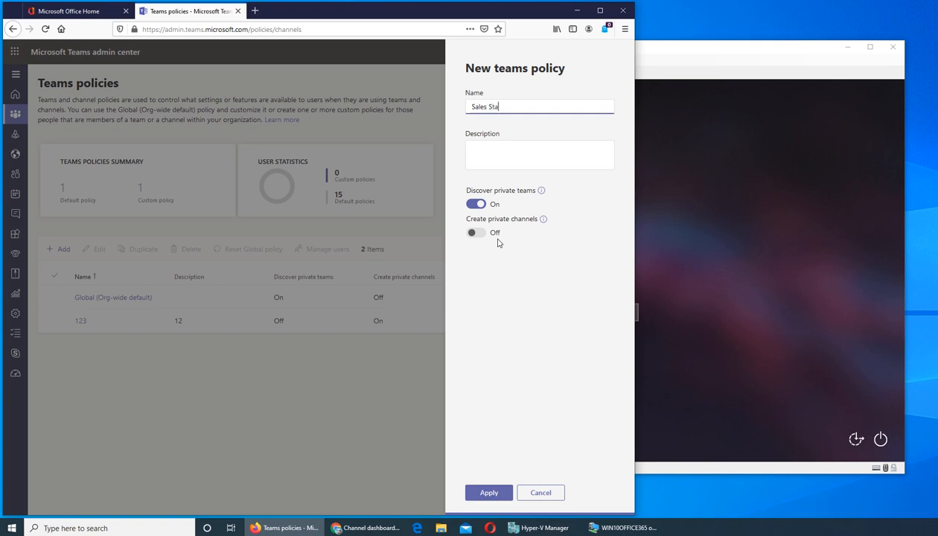
{"action": "type", "text": "ts"}
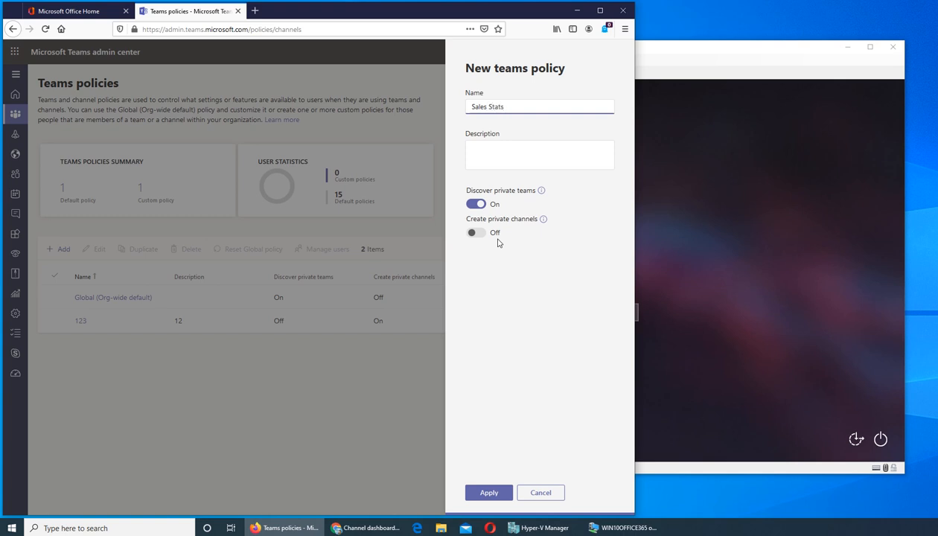
Describe the policy as related to the sales department and apply it.
{"action": "left_click", "coordinate": [539, 153]}
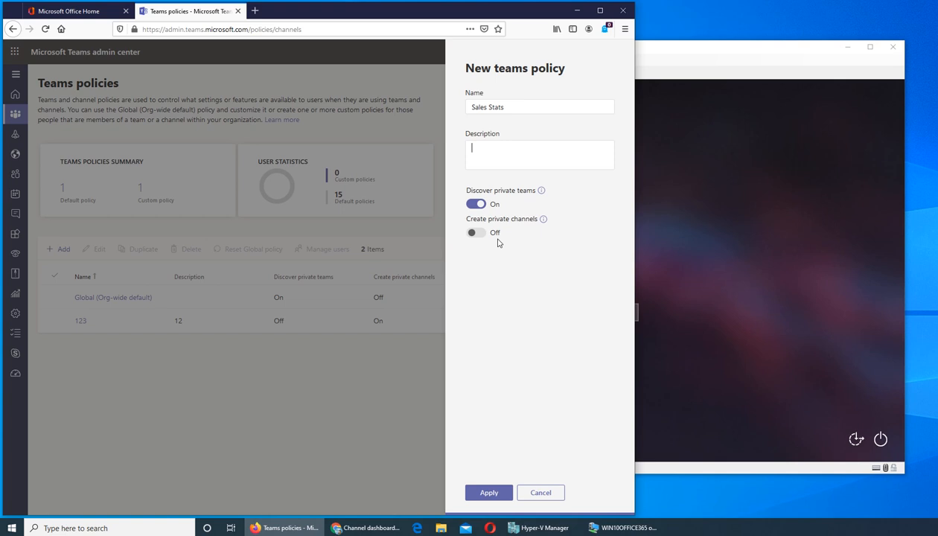
{"action": "type", "text": "s"}
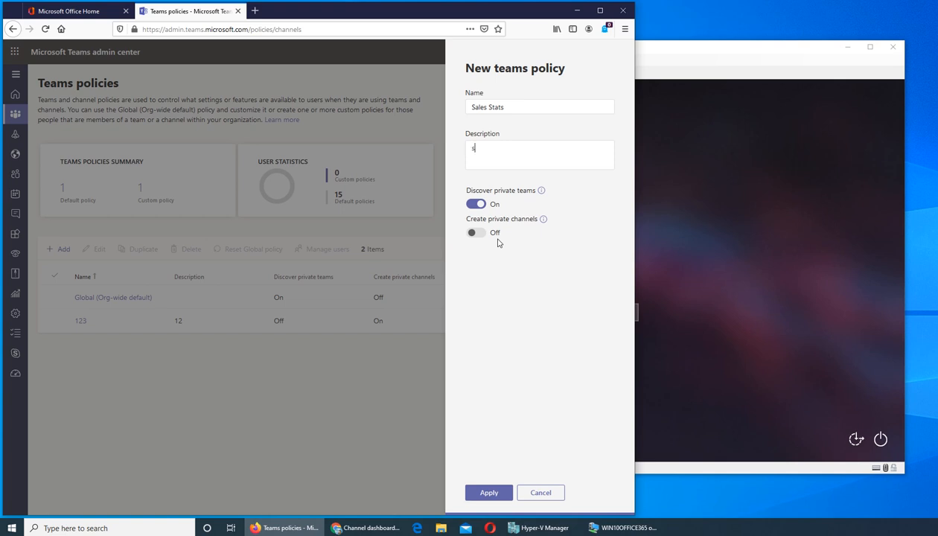
{"action": "type", "text": "related to statistic by sales"}
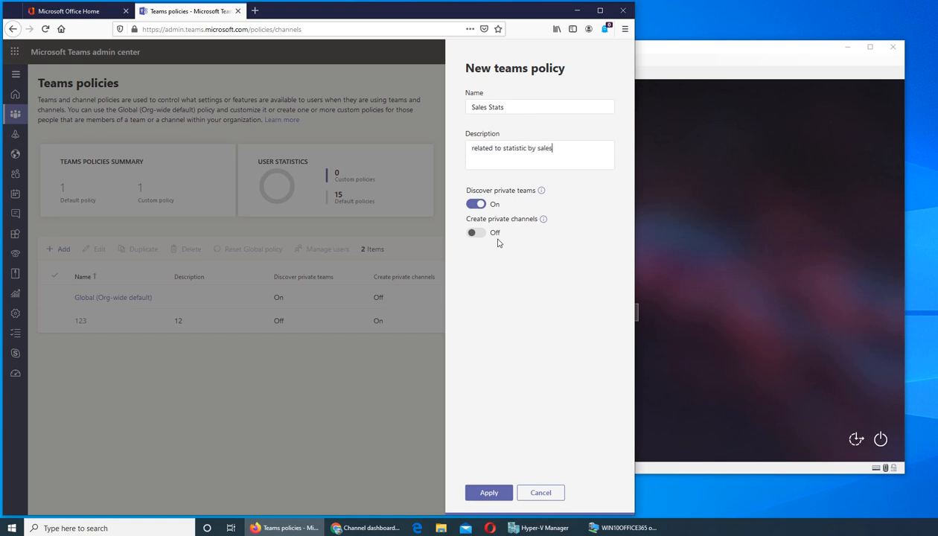
{"action": "type", "text": "department"}
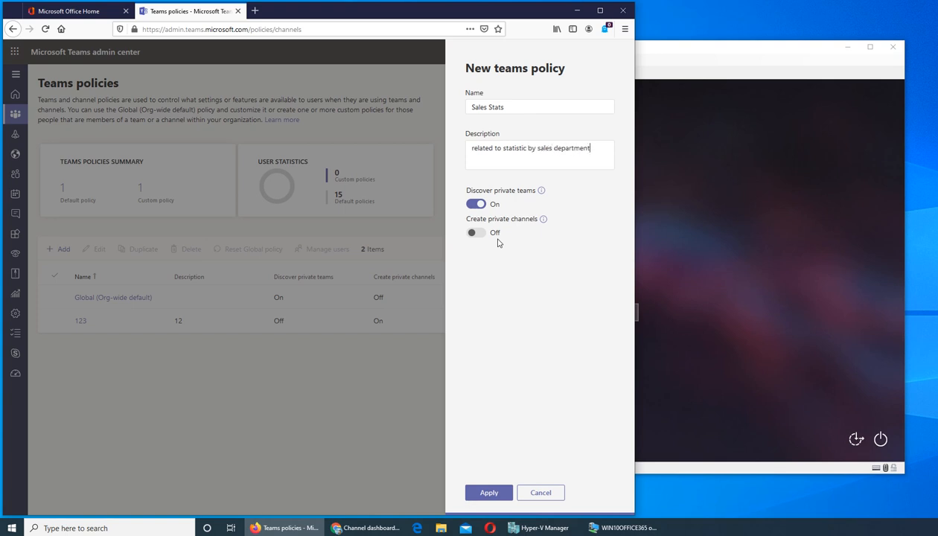
{"action": "left_click", "coordinate": [489, 491]}
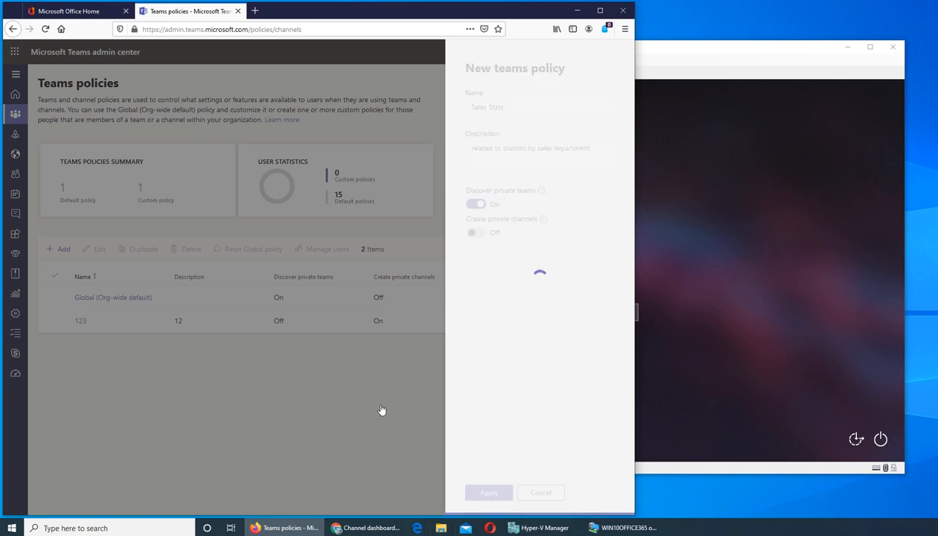
From Manage teams, open the Sales team, review its Settings, and return to its Members list.
{"action": "left_click", "coordinate": [489, 491]}
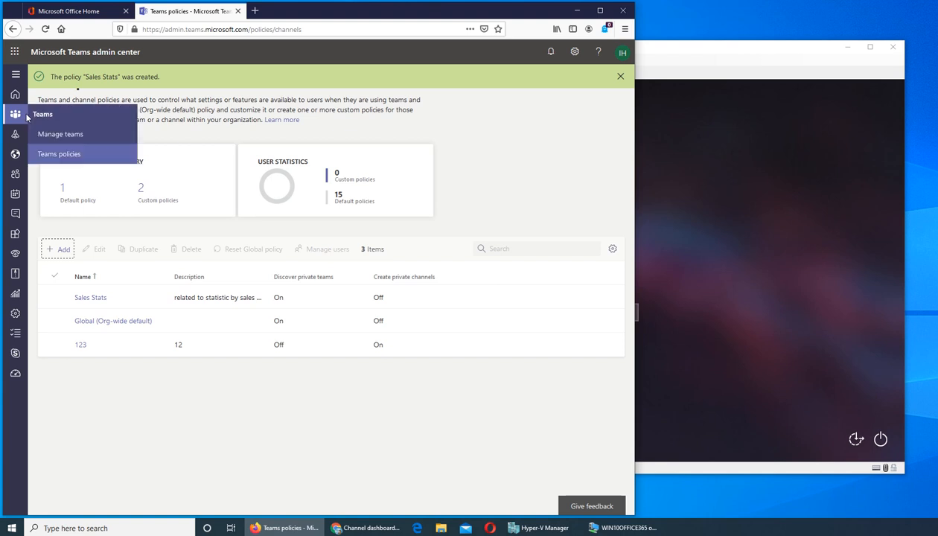
{"action": "left_click", "coordinate": [59, 134]}
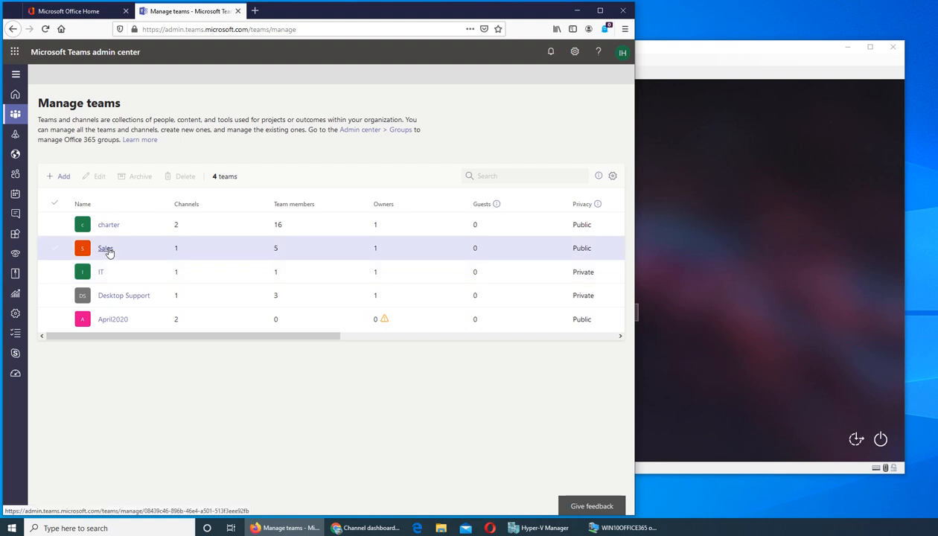
{"action": "left_click", "coordinate": [105, 247]}
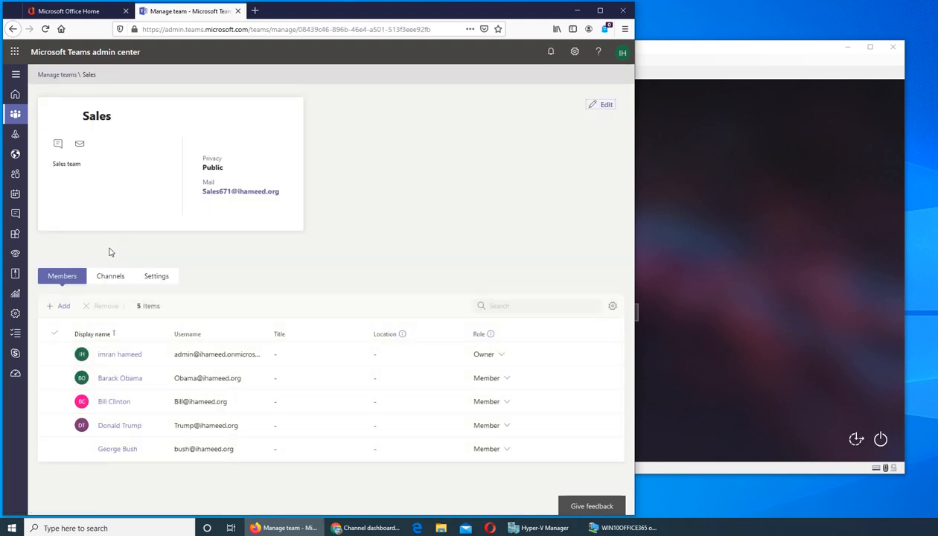
{"action": "left_click", "coordinate": [155, 275]}
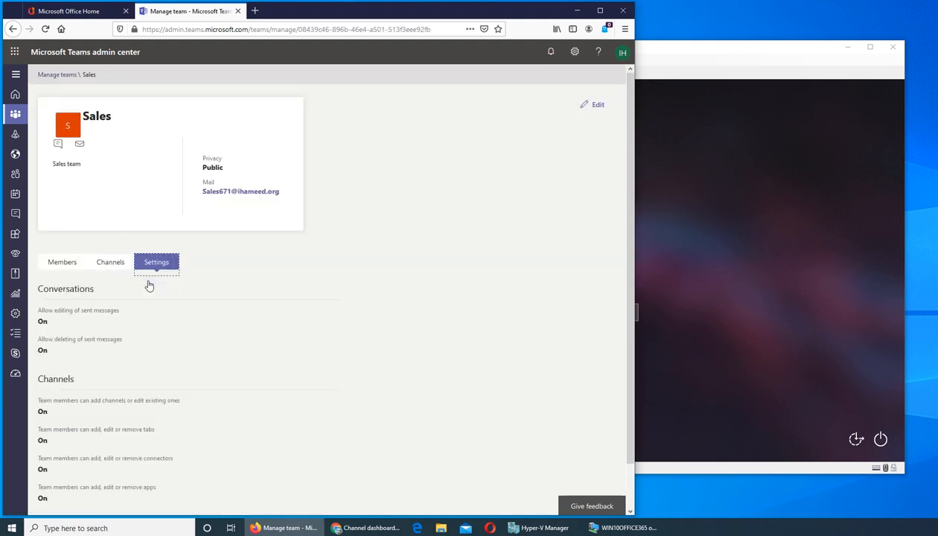
{"action": "scroll", "scroll_direction": "down", "scroll_amount": 3}
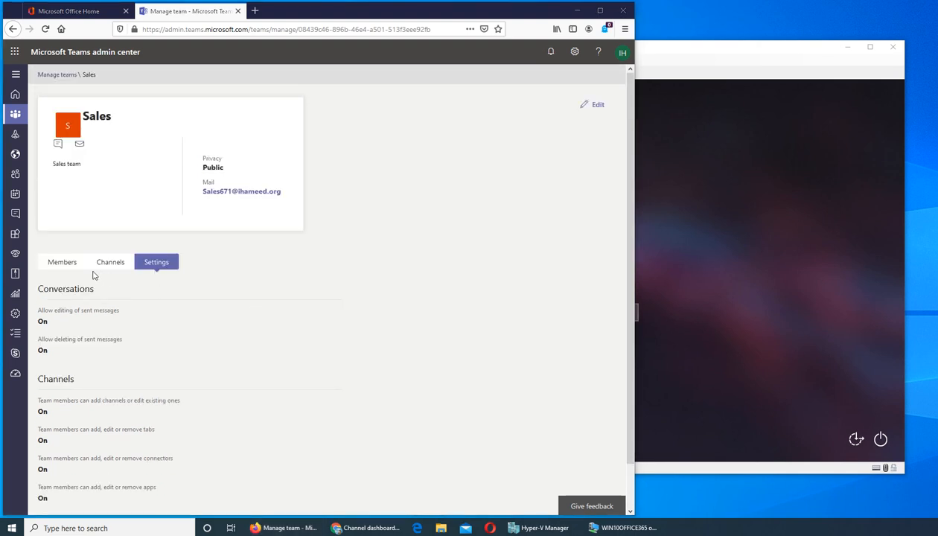
{"action": "left_click", "coordinate": [110, 262]}
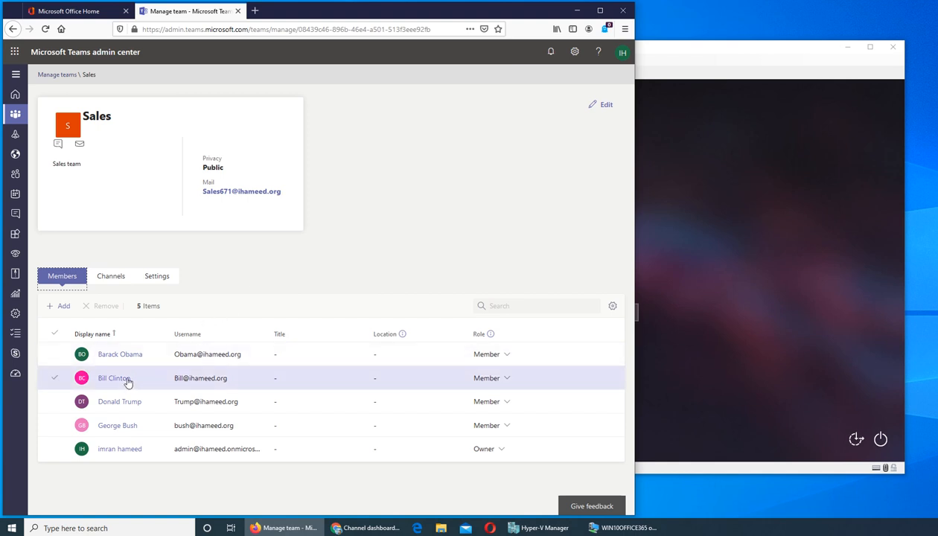
{"action": "left_click", "coordinate": [113, 379]}
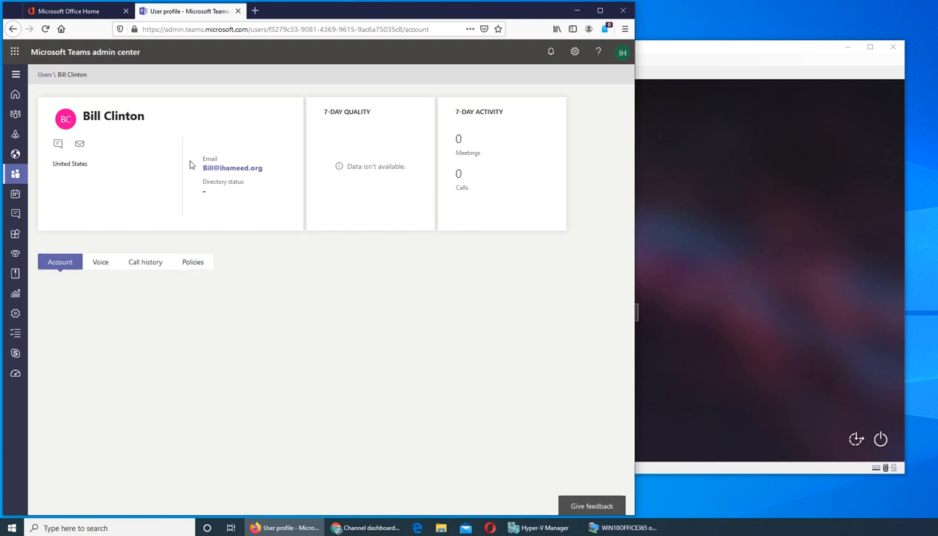
{"action": "mouse_move", "coordinate": [83, 230]}
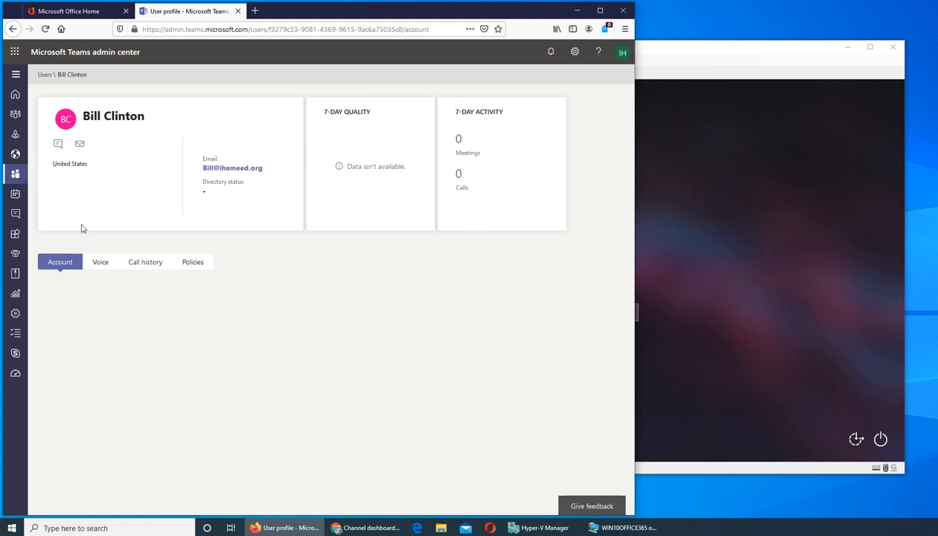
{"action": "left_click", "coordinate": [193, 262]}
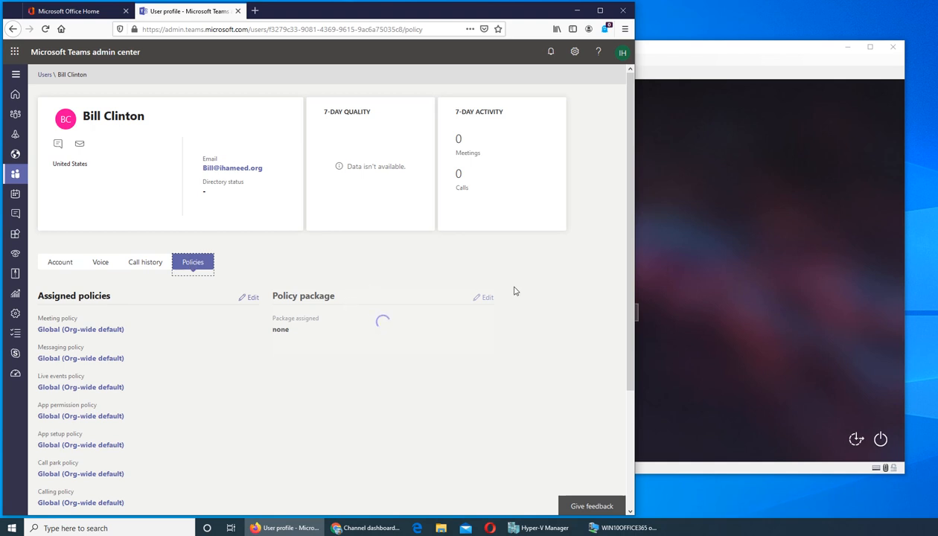
{"action": "scroll", "scroll_direction": "down", "scroll_amount": 3}
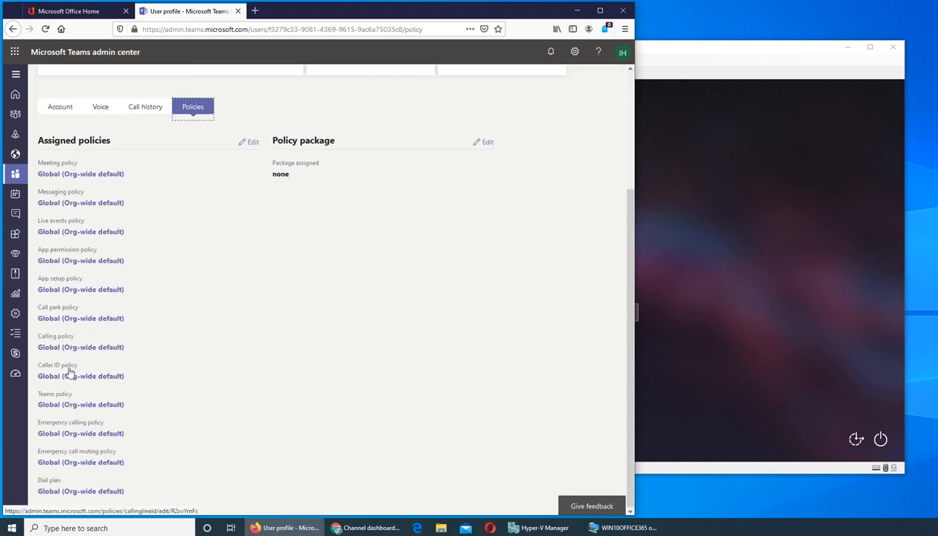
{"action": "mouse_move", "coordinate": [80, 202]}
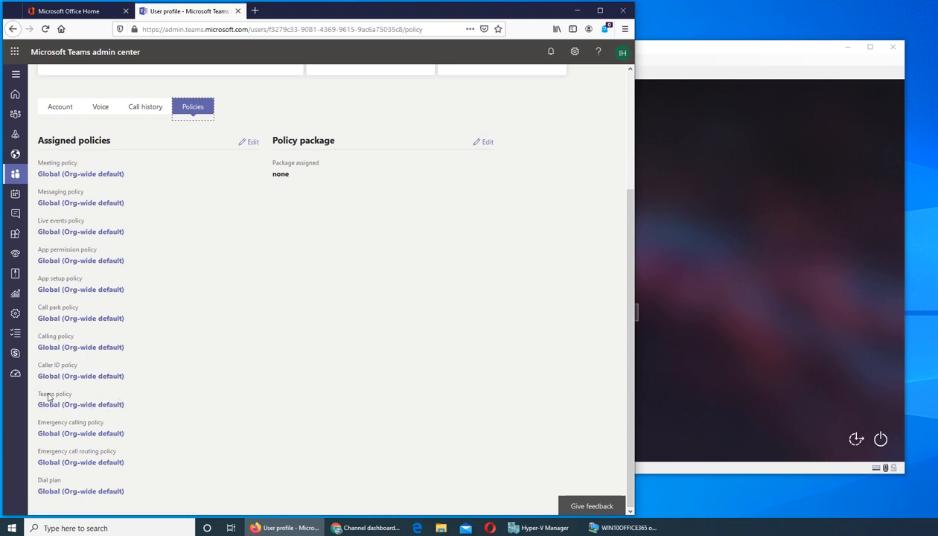
{"action": "mouse_move", "coordinate": [80, 405]}
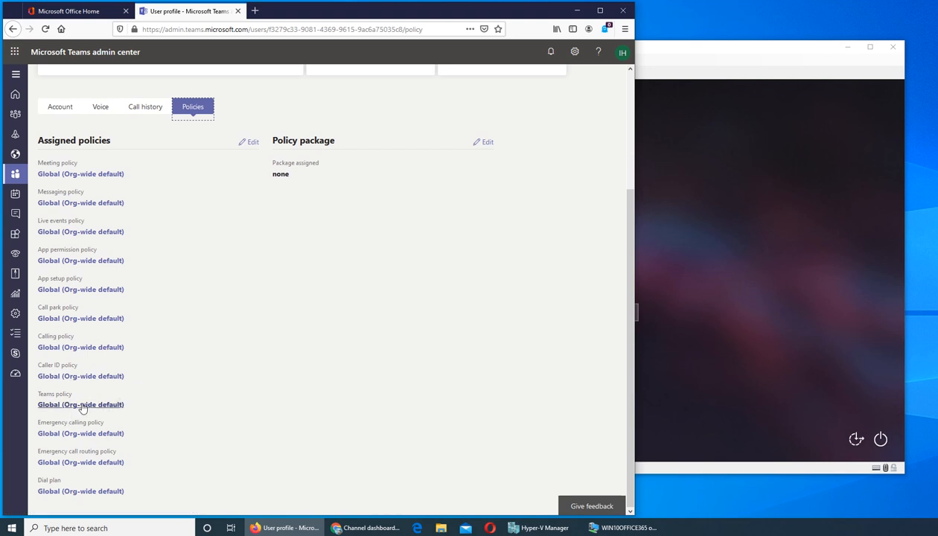
{"action": "left_click", "coordinate": [81, 405]}
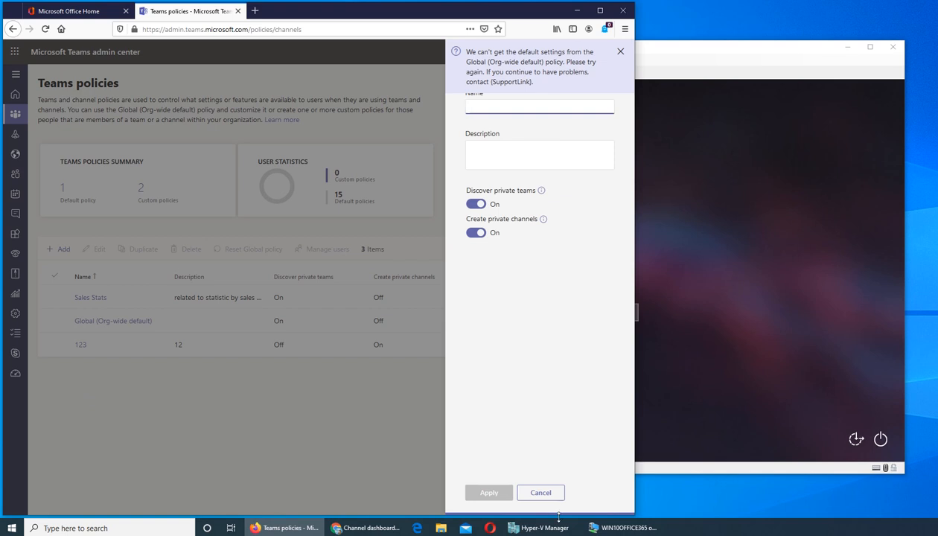
{"action": "left_click", "coordinate": [539, 492]}
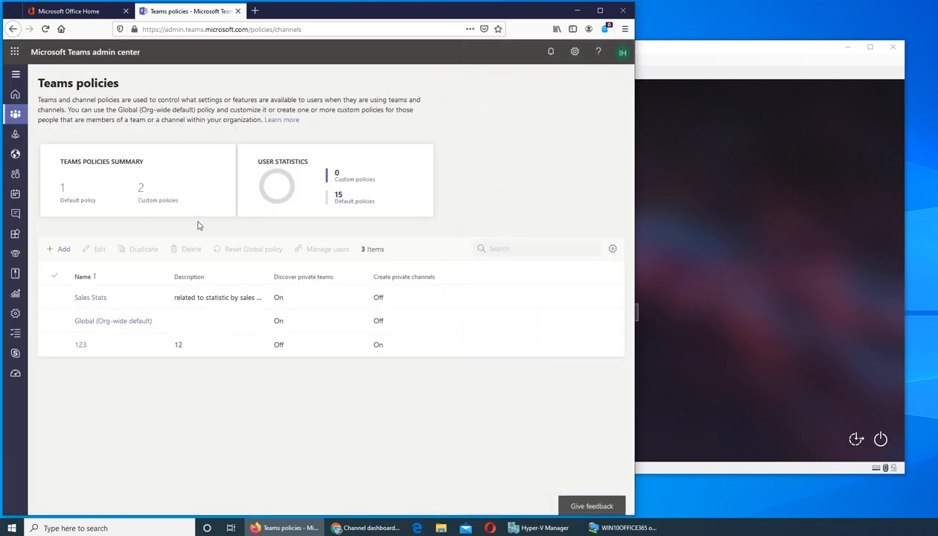
{"action": "left_click", "coordinate": [14, 113]}
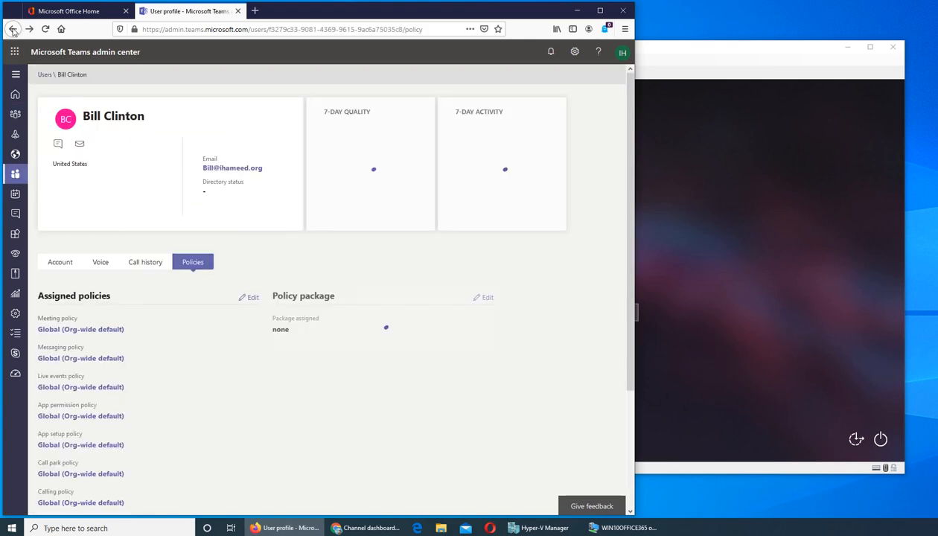
{"action": "scroll", "scroll_direction": "down", "scroll_amount": 3}
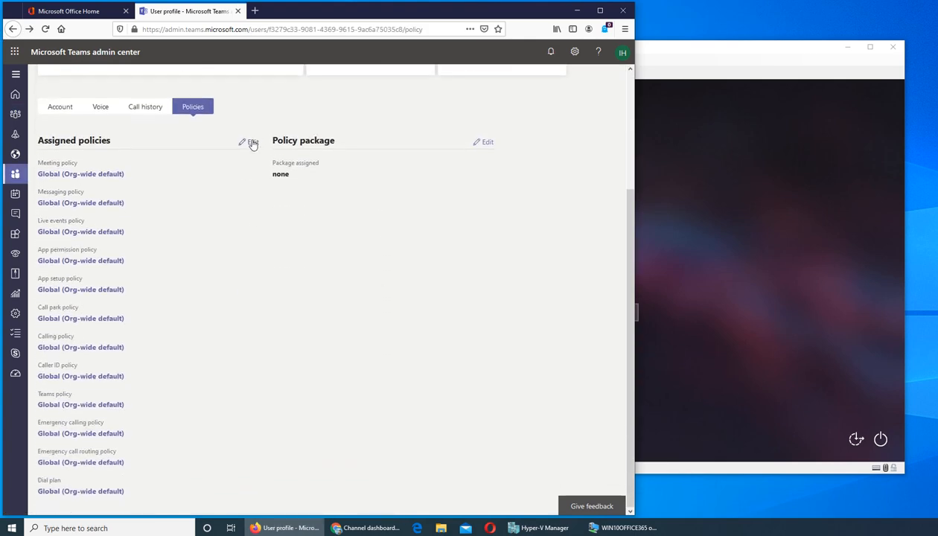
Edit Bill Clinton's assigned policies, choosing Sales Stats as his Teams policy, and apply.
{"action": "left_click", "coordinate": [252, 141]}
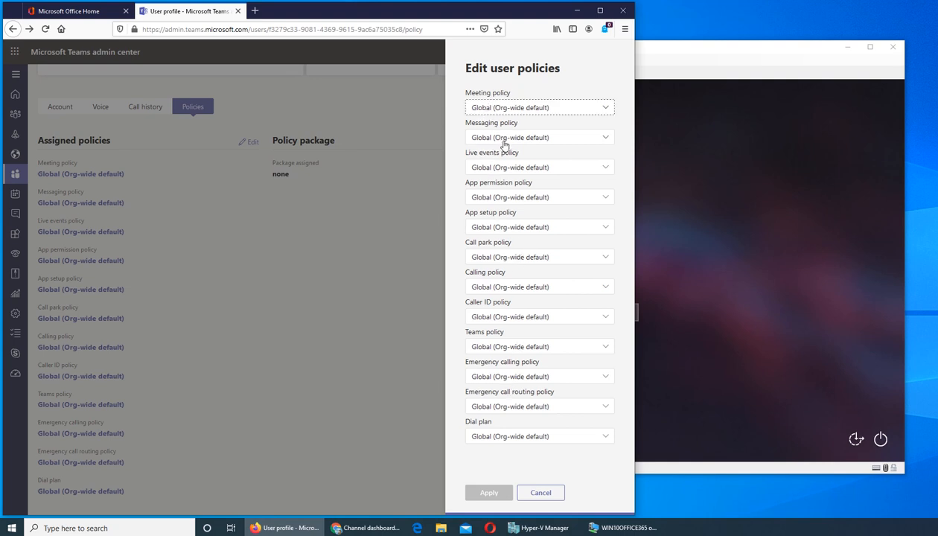
{"action": "mouse_move", "coordinate": [487, 319]}
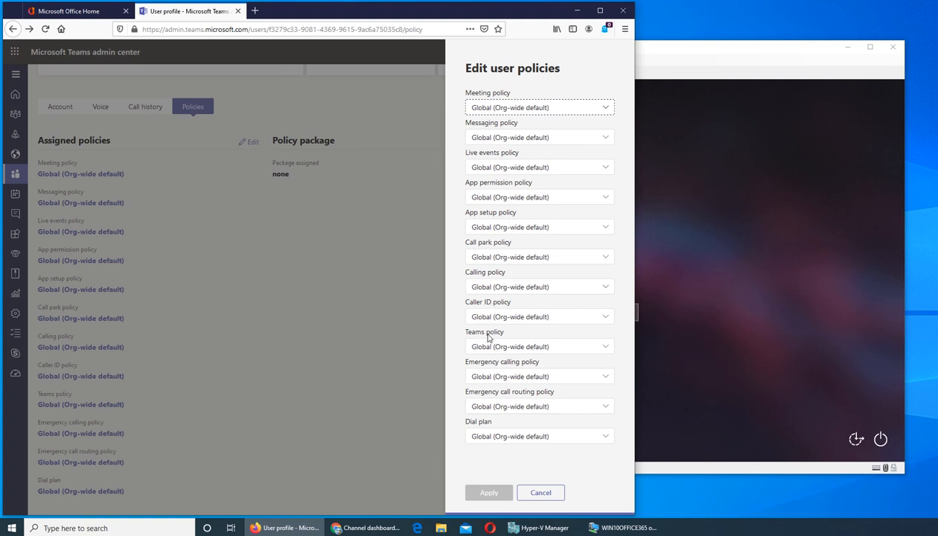
{"action": "mouse_move", "coordinate": [494, 341]}
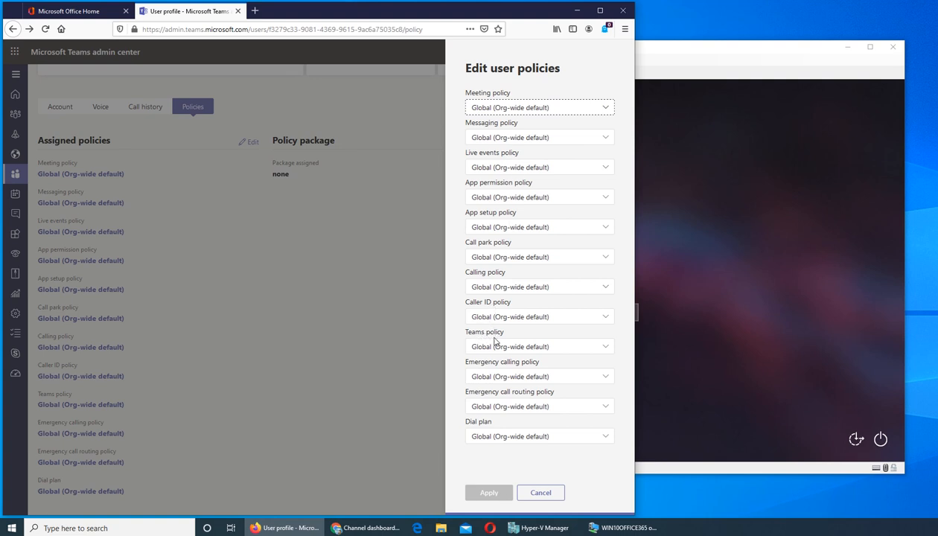
{"action": "left_click", "coordinate": [539, 346]}
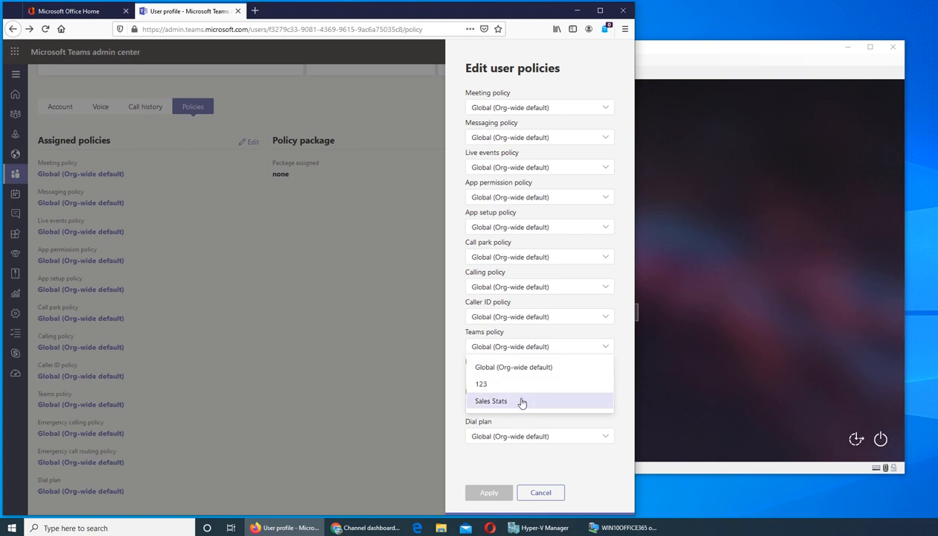
{"action": "left_click", "coordinate": [492, 402]}
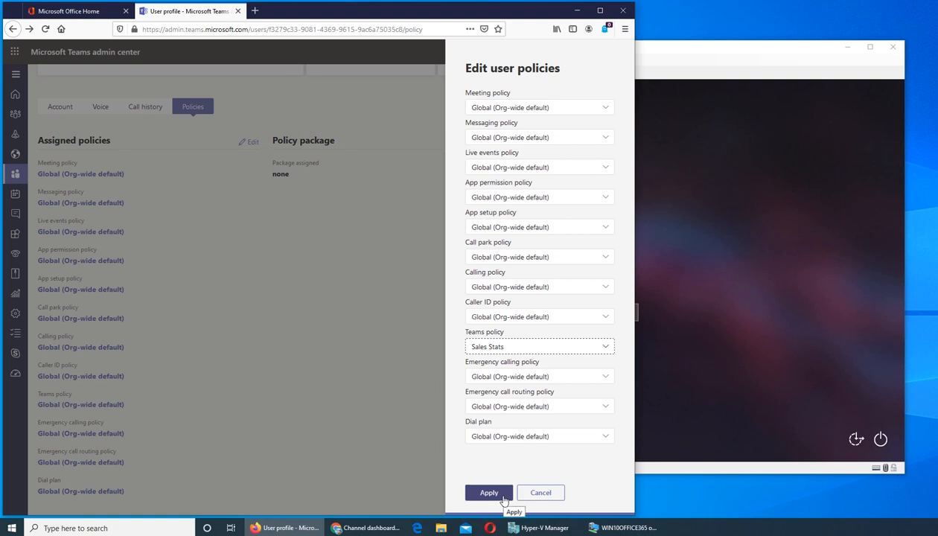
{"action": "left_click", "coordinate": [488, 492]}
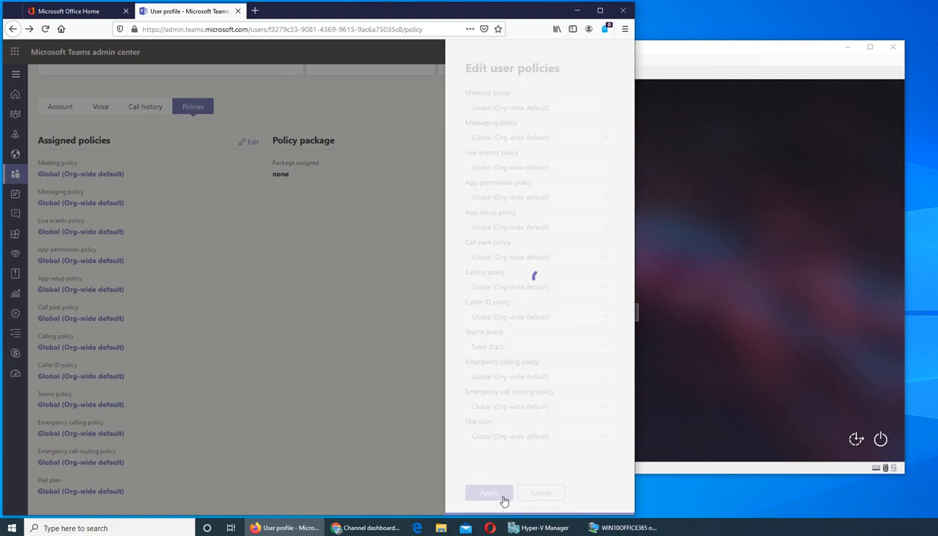
{"action": "left_click", "coordinate": [488, 491]}
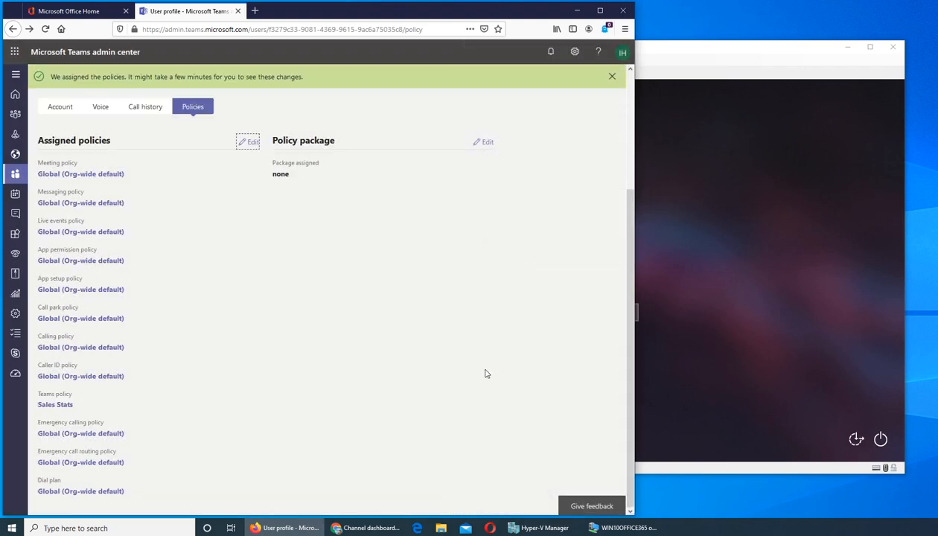
{"action": "mouse_move", "coordinate": [476, 373]}
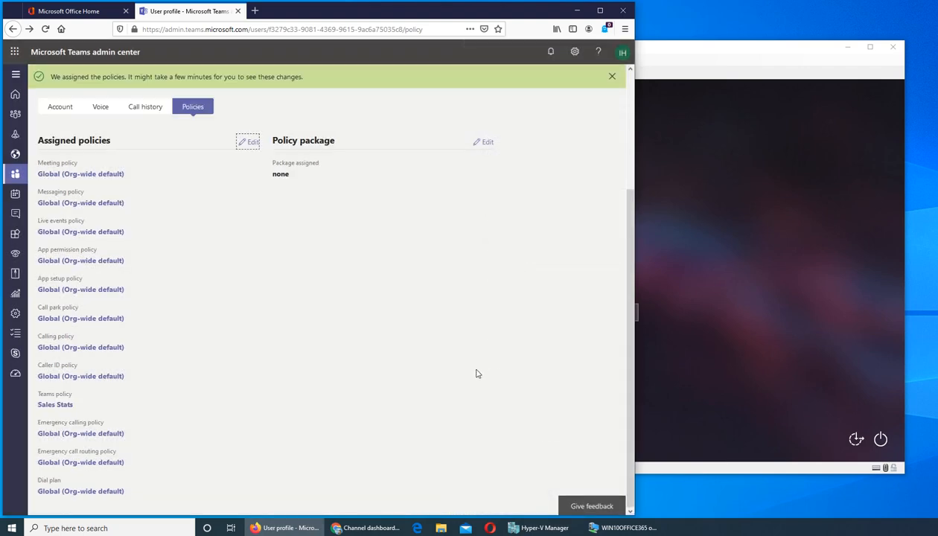
Dismiss the assignment confirmation and return to the Teams policies overview listing Sales Stats.
{"action": "left_click", "coordinate": [611, 76]}
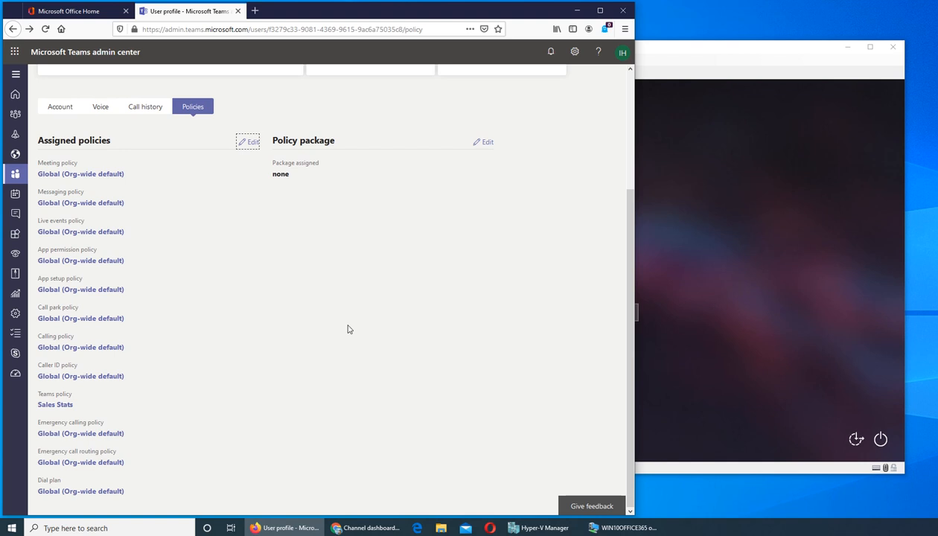
{"action": "mouse_move", "coordinate": [415, 383]}
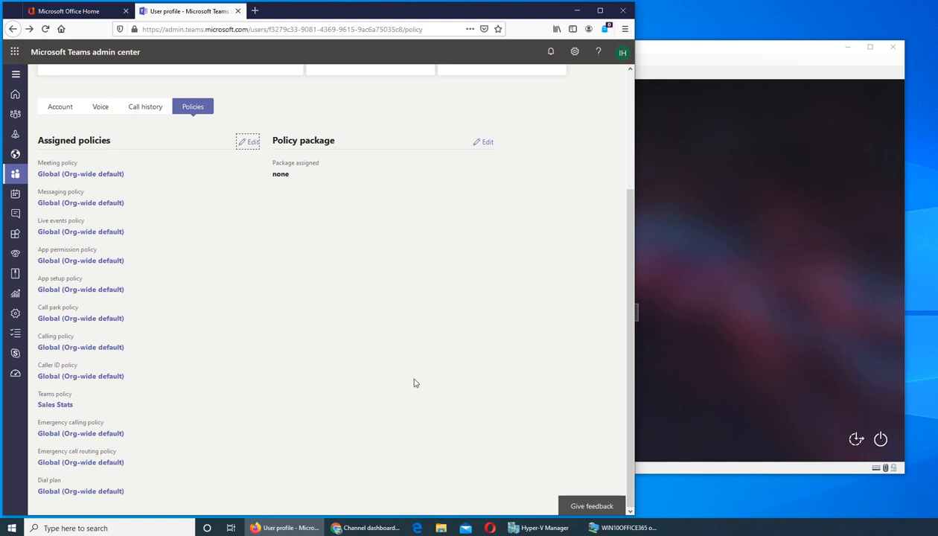
{"action": "mouse_move", "coordinate": [85, 411]}
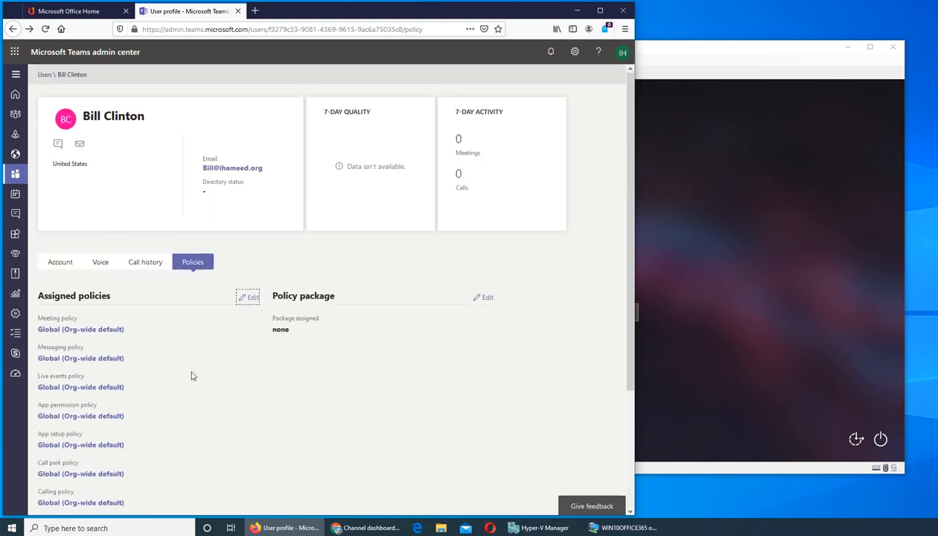
{"action": "mouse_move", "coordinate": [54, 180]}
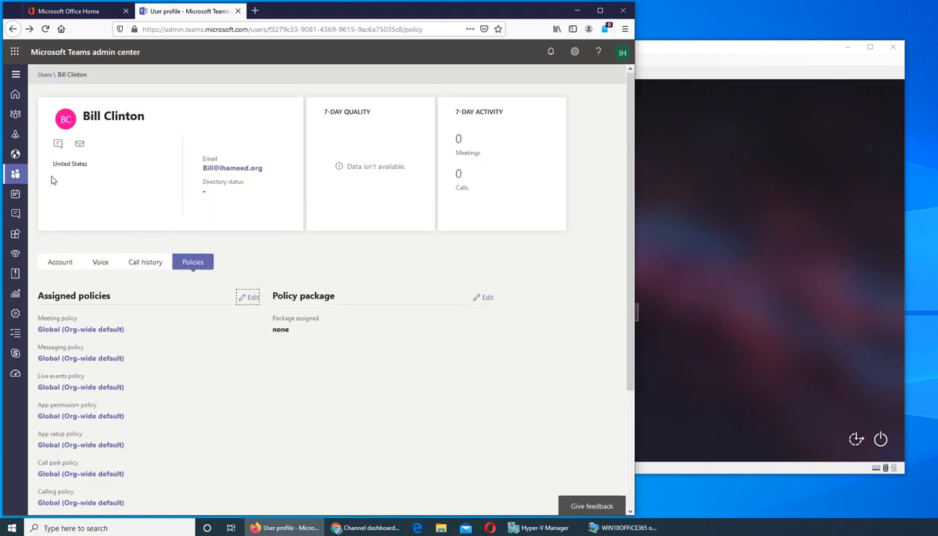
{"action": "left_click", "coordinate": [15, 113]}
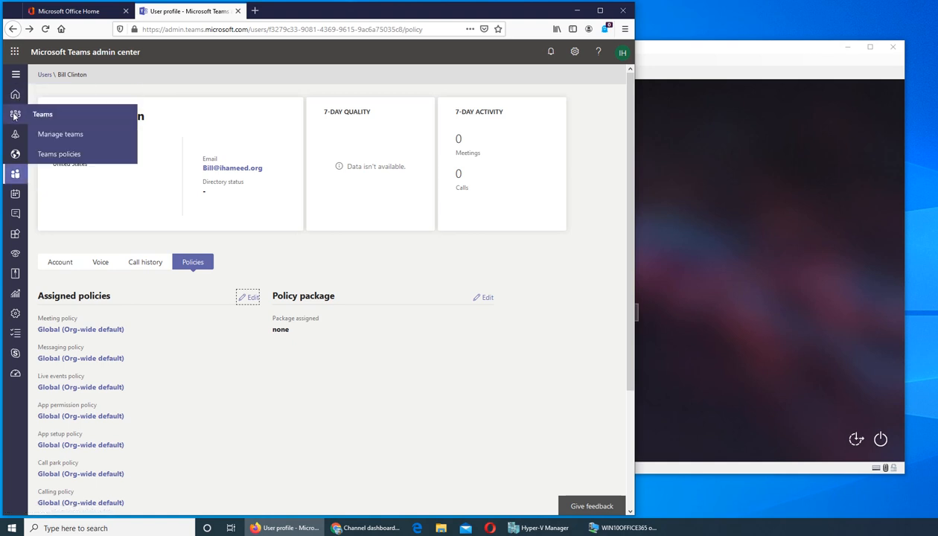
{"action": "mouse_move", "coordinate": [59, 153]}
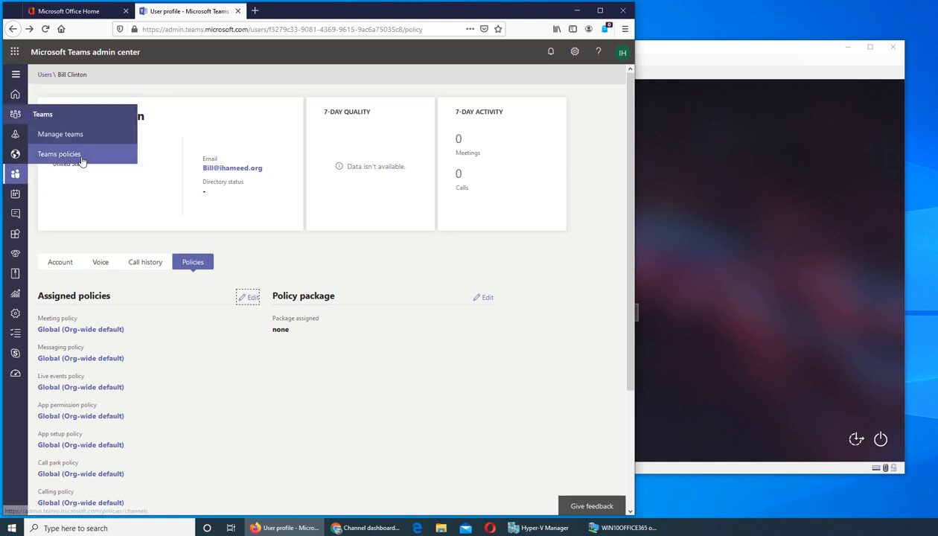
{"action": "left_click", "coordinate": [60, 154]}
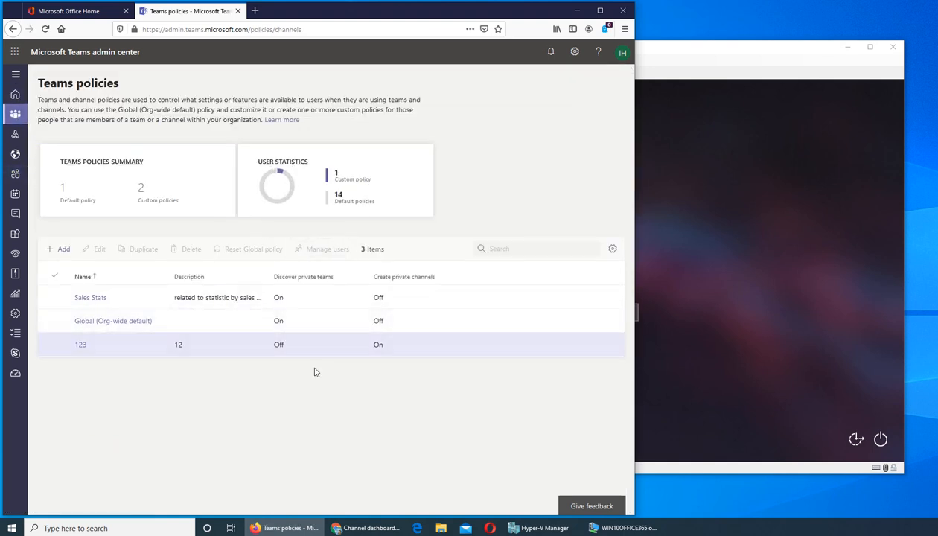